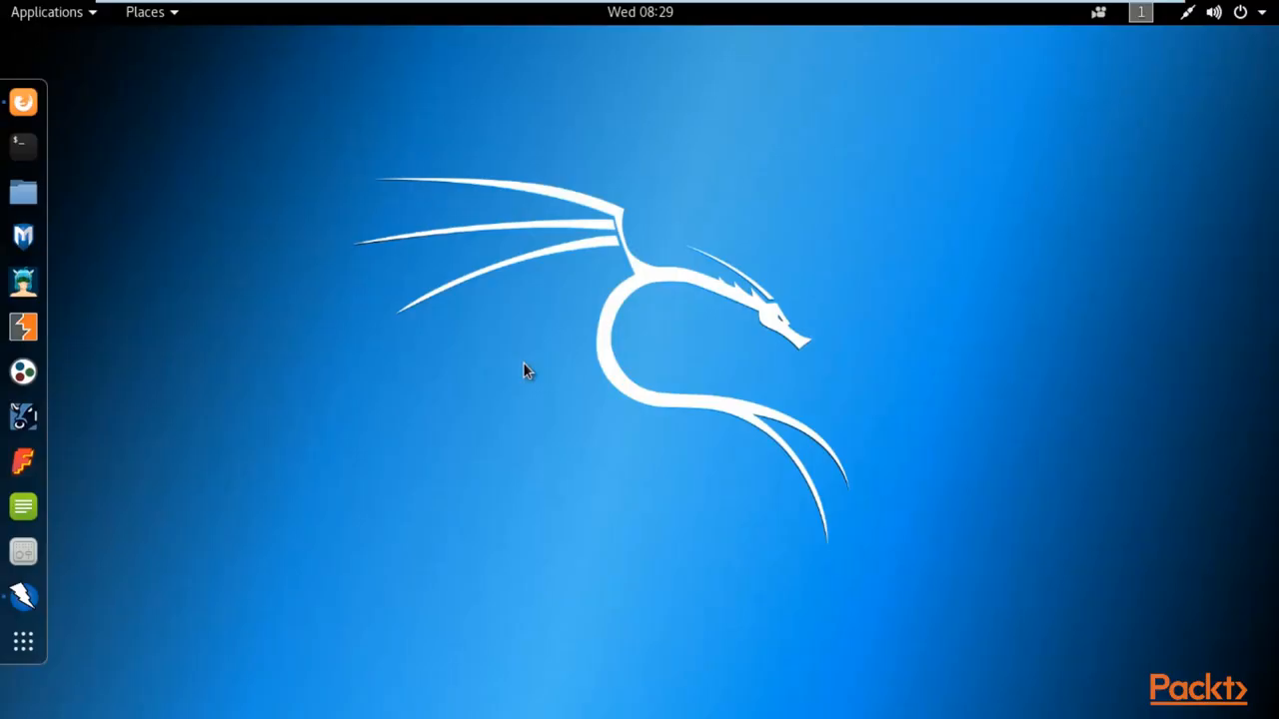
mouse_move(408, 114)
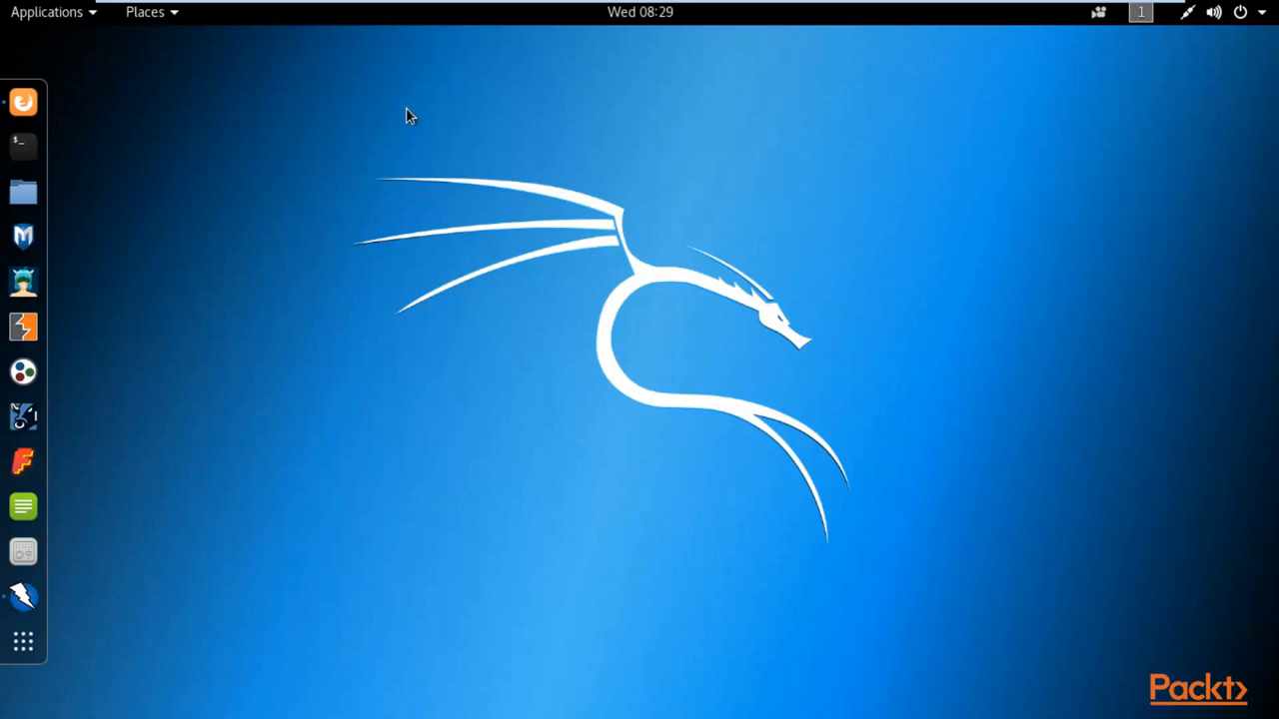
mouse_move(256, 596)
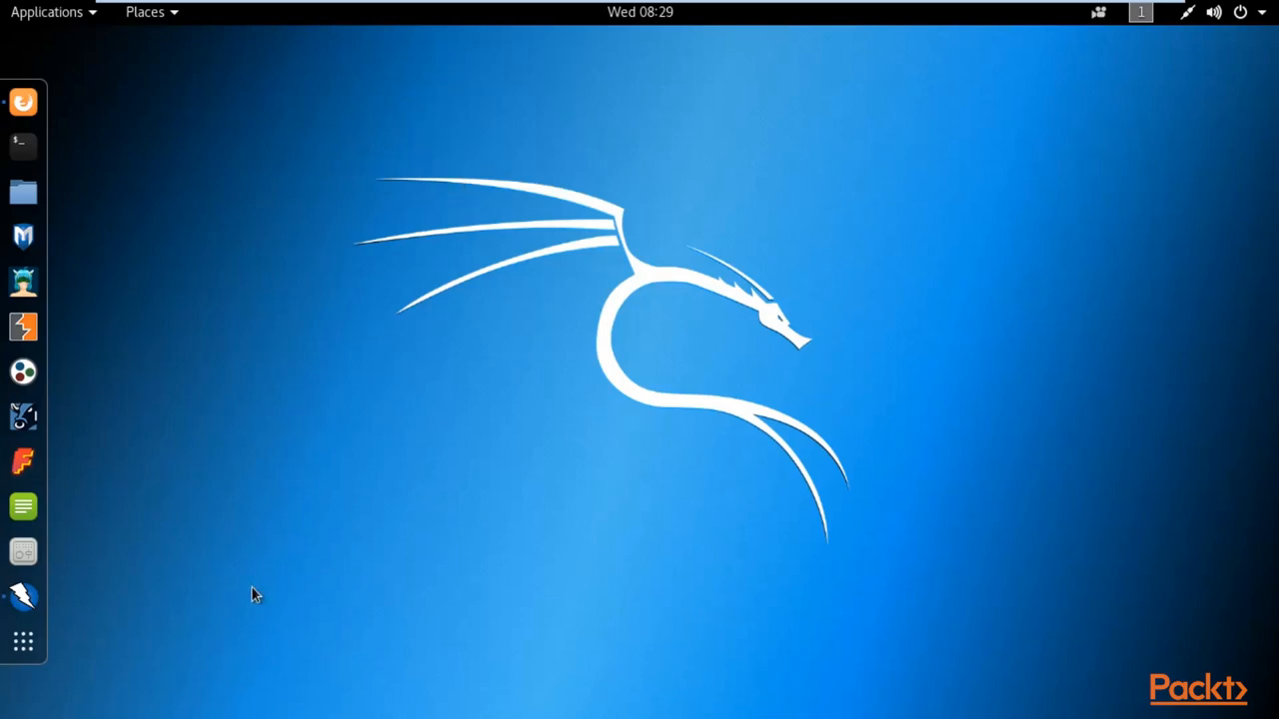
Bring the OWASP ZAP window with the finished vulnweb.com scan to the front
left_click(24, 330)
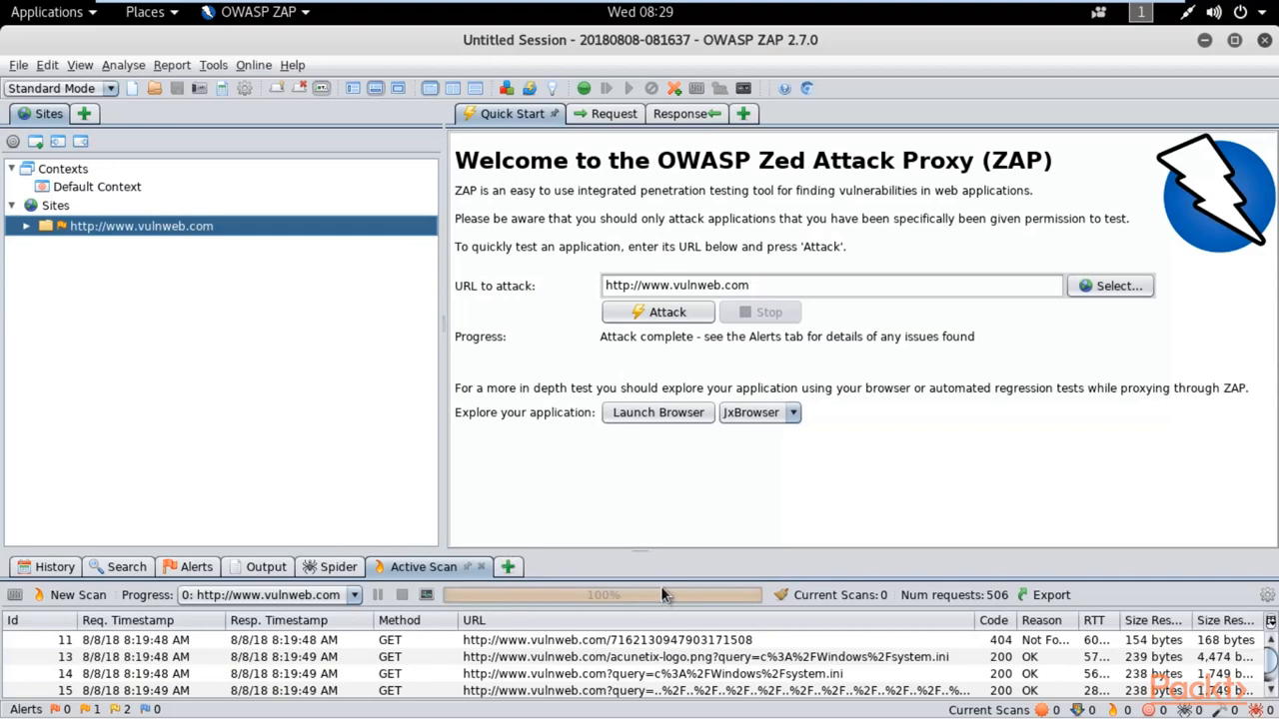
mouse_move(1121, 431)
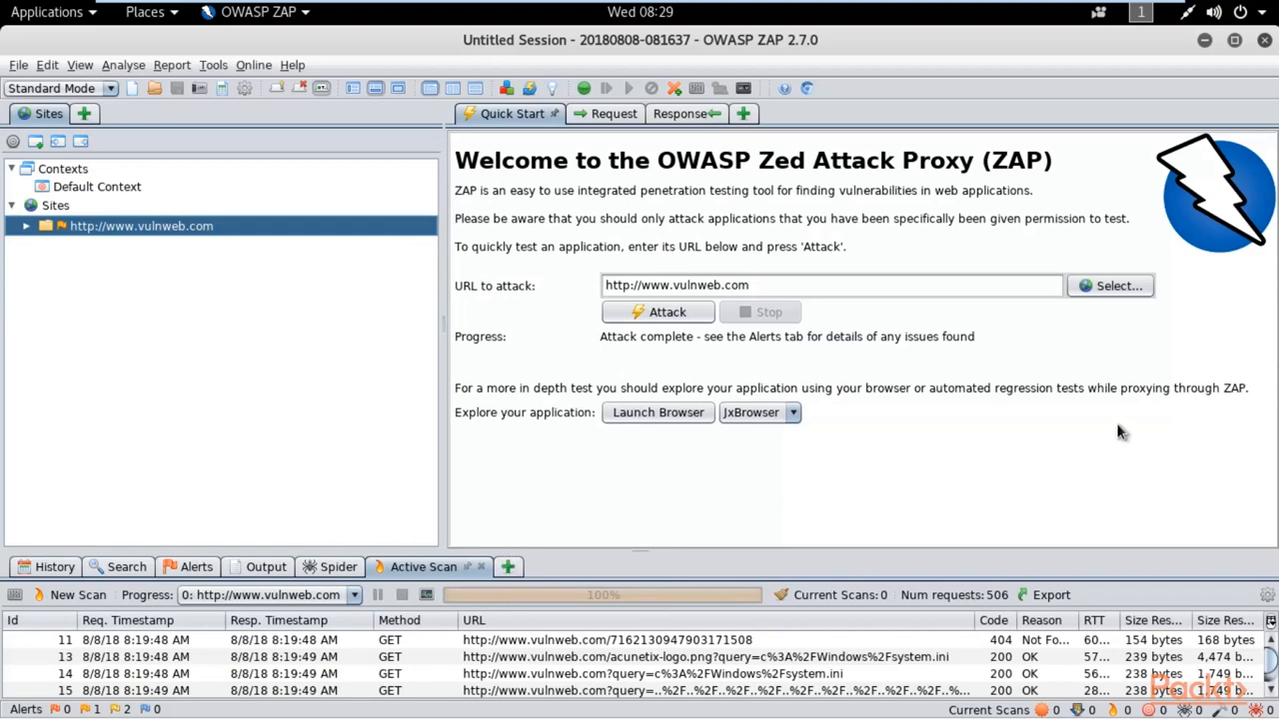
mouse_move(1123, 430)
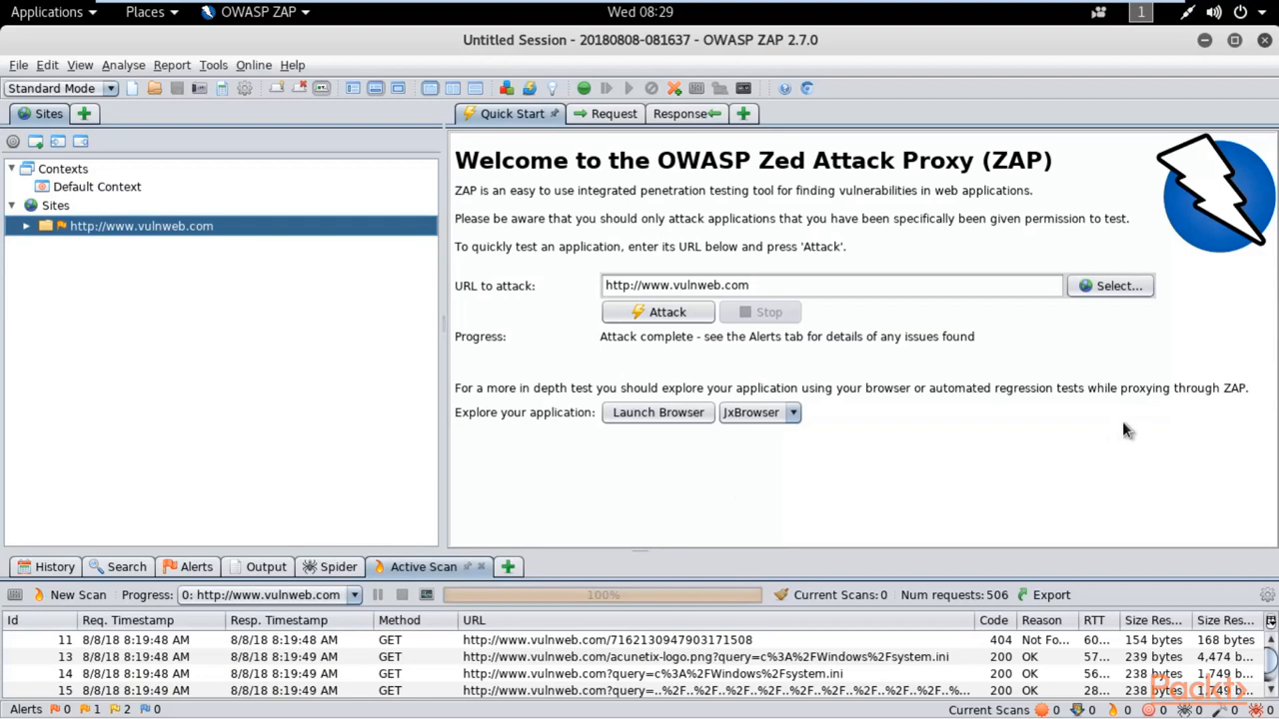
mouse_move(540, 400)
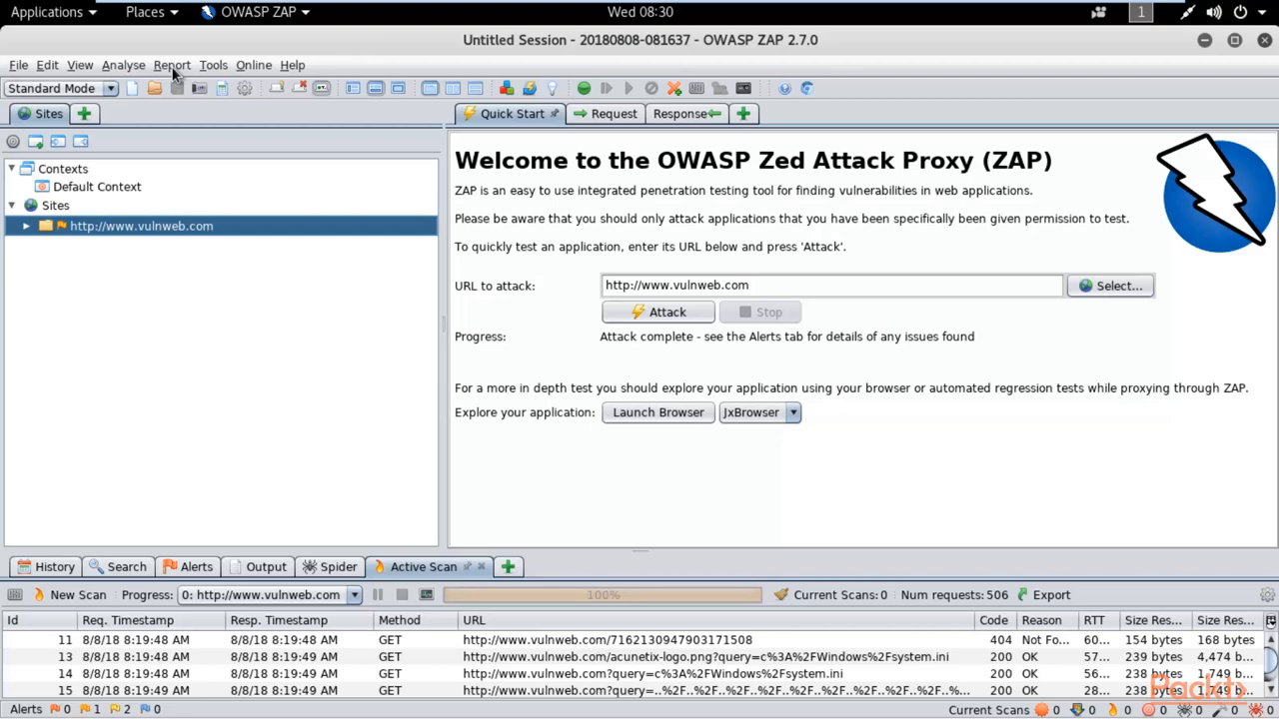
Start generating an HTML report of the vulnweb.com scan from the Report menu
left_click(172, 64)
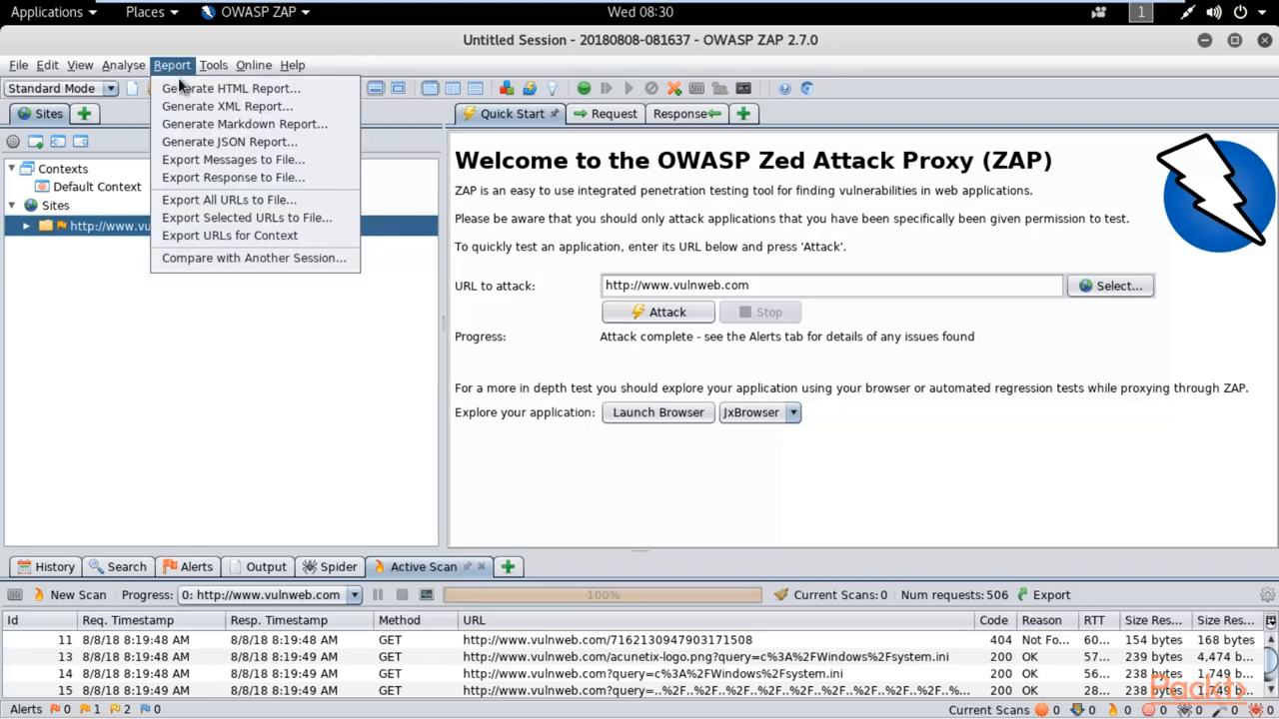
mouse_move(228, 140)
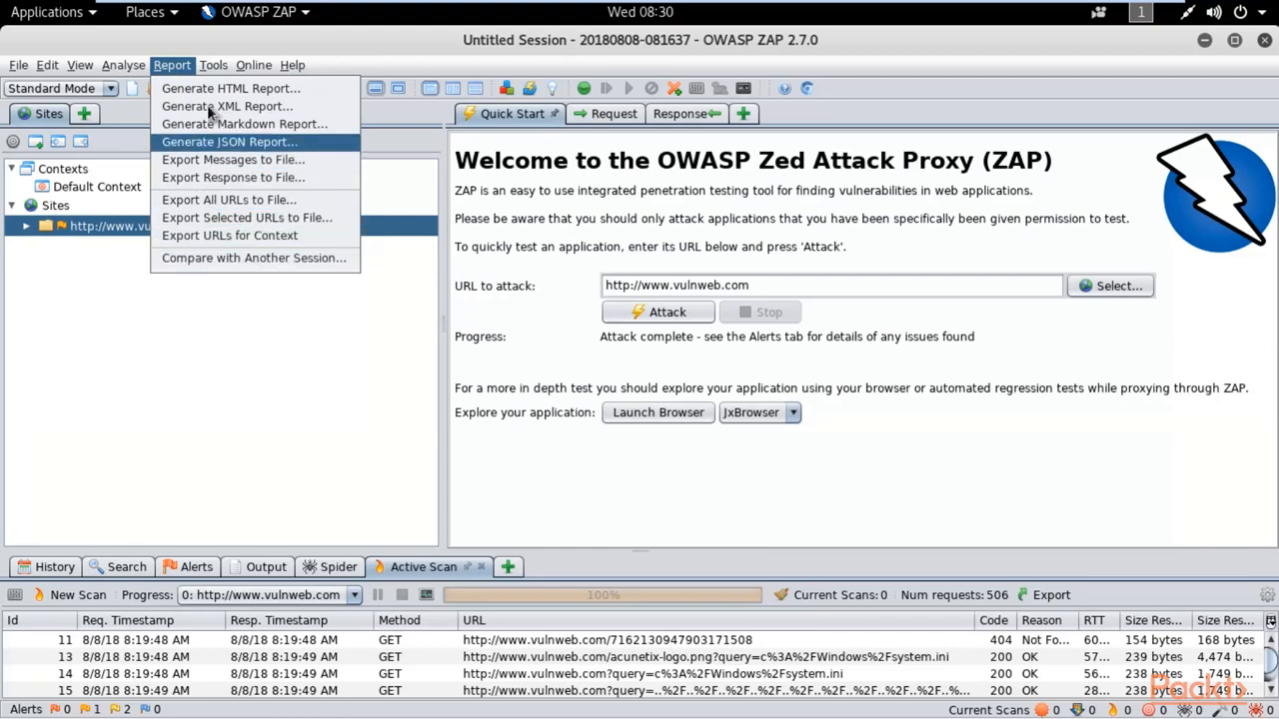
mouse_move(230, 88)
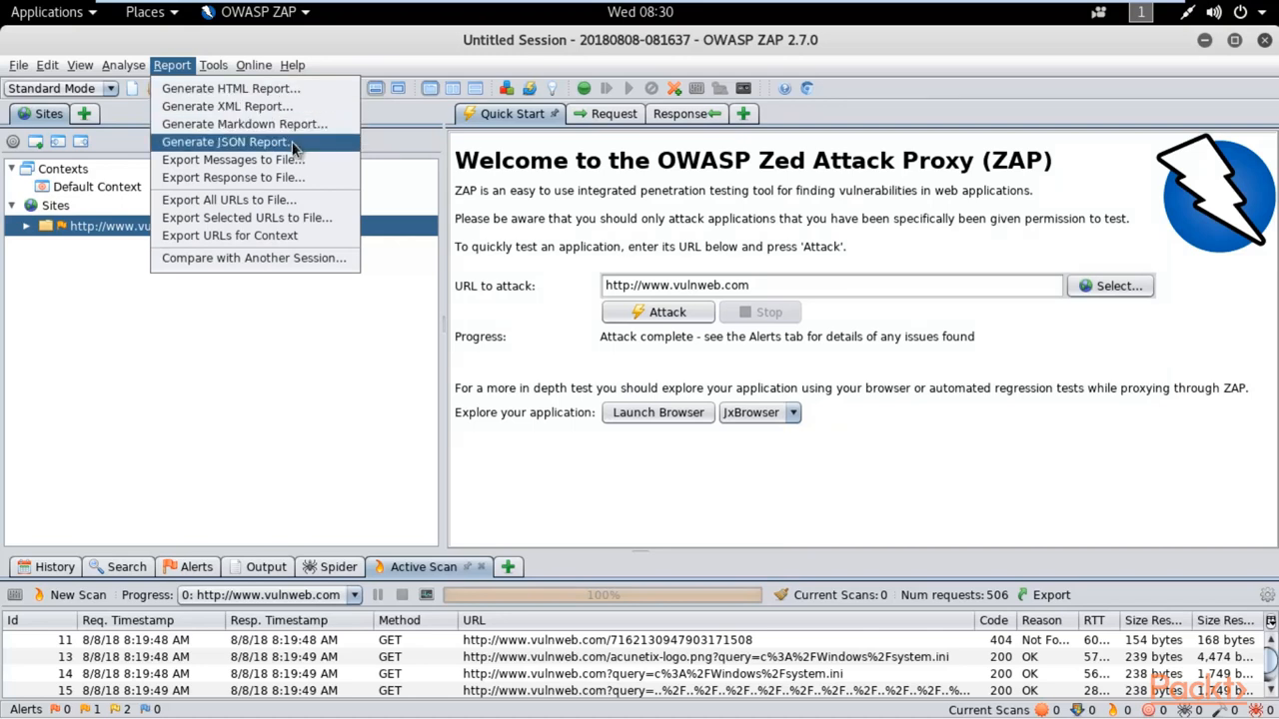
mouse_move(290, 148)
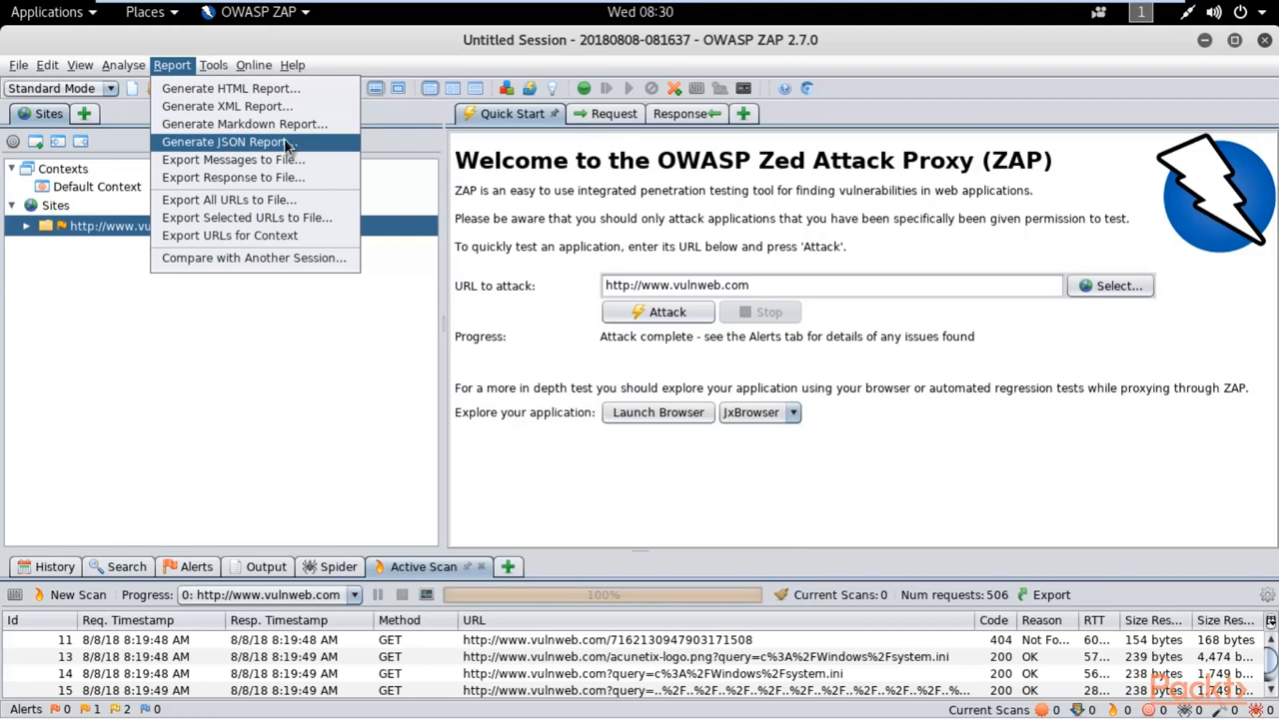
mouse_move(230, 88)
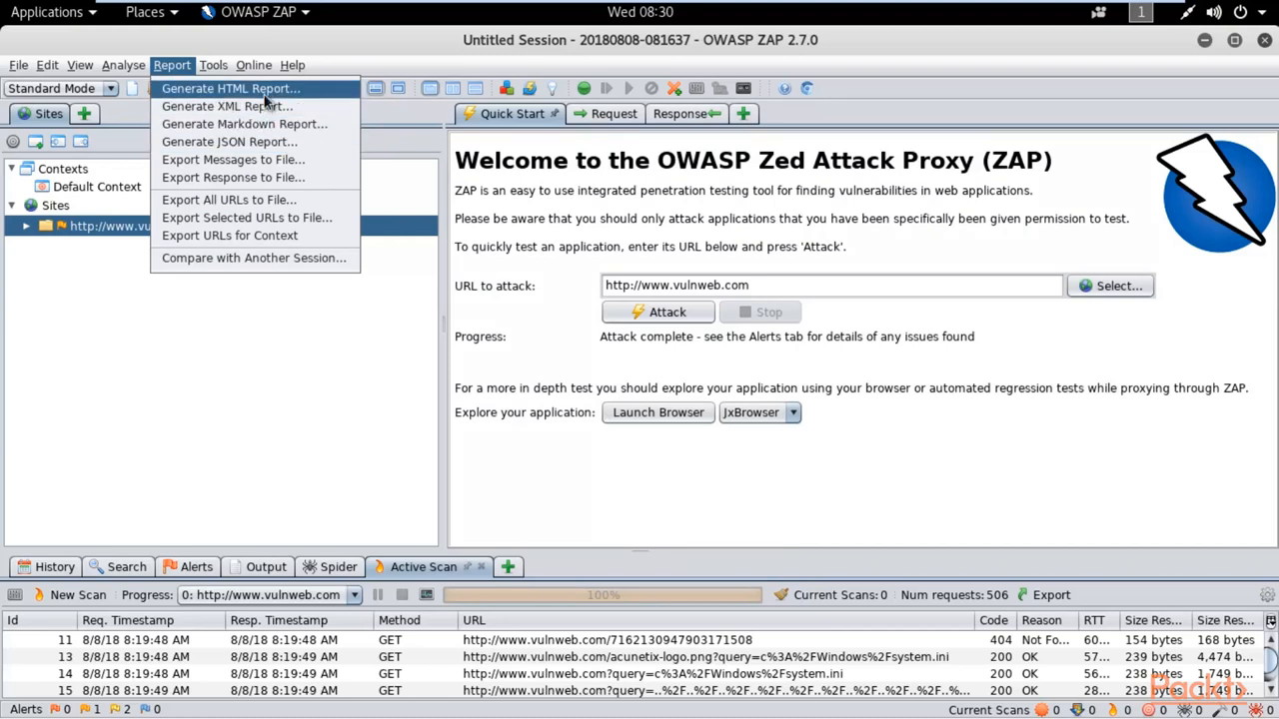
left_click(230, 88)
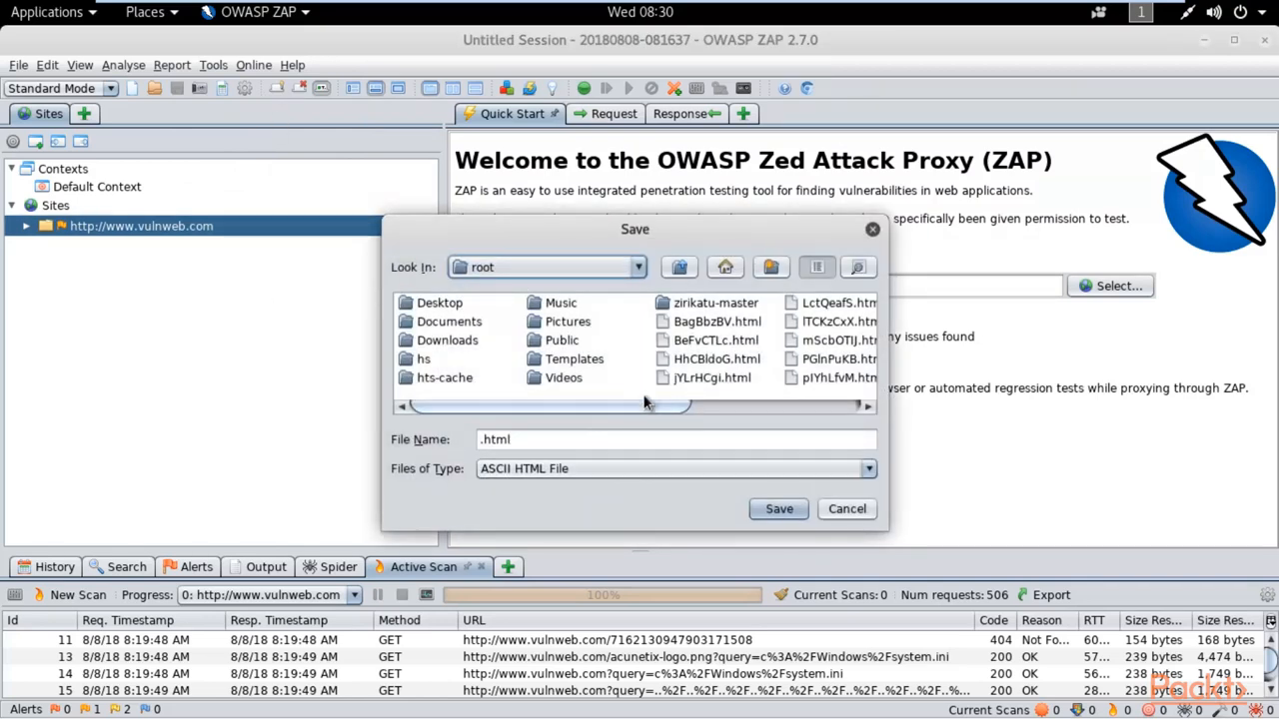
Name the report report.html and set the home folder as the save location
left_click(637, 268)
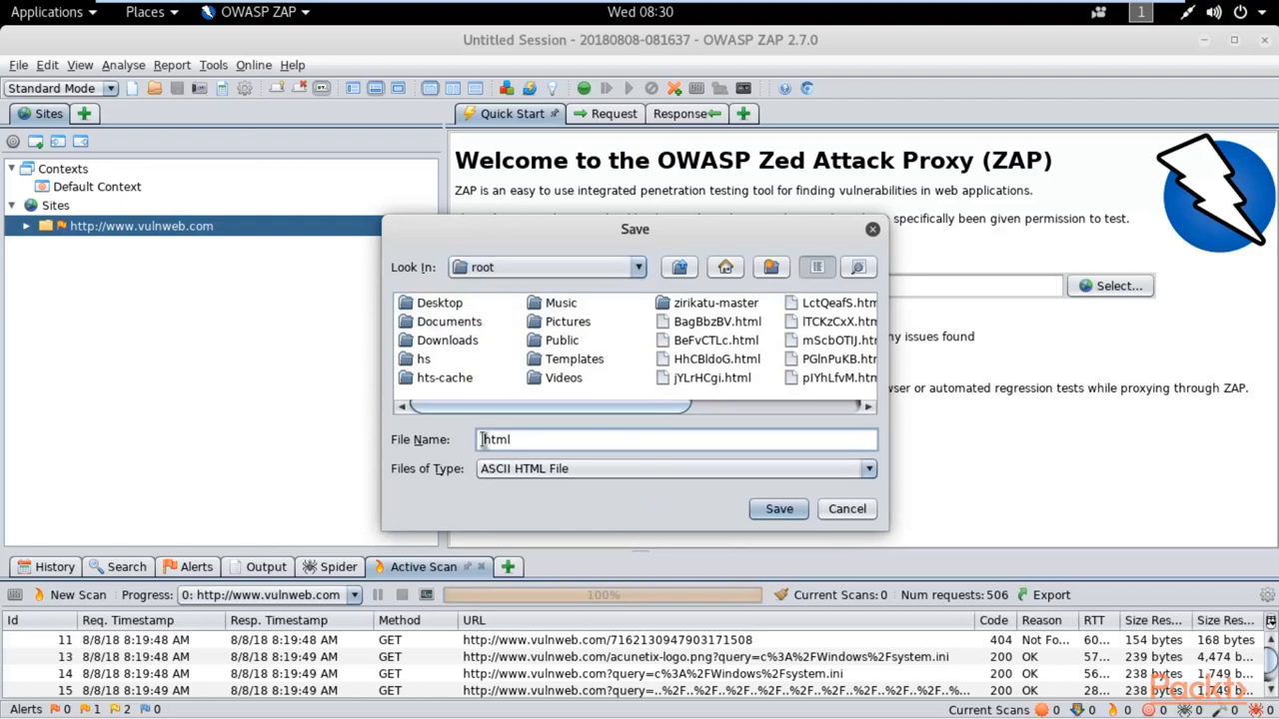
mouse_move(507, 504)
type("report")
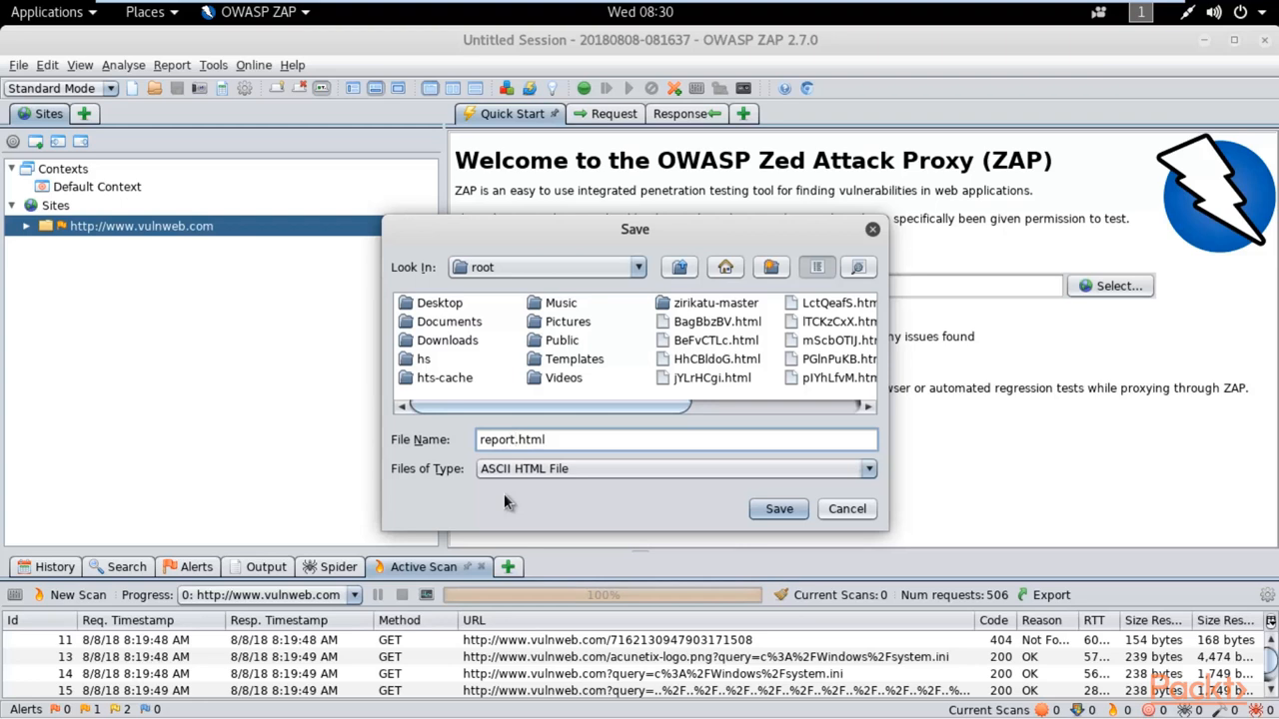
left_click(723, 268)
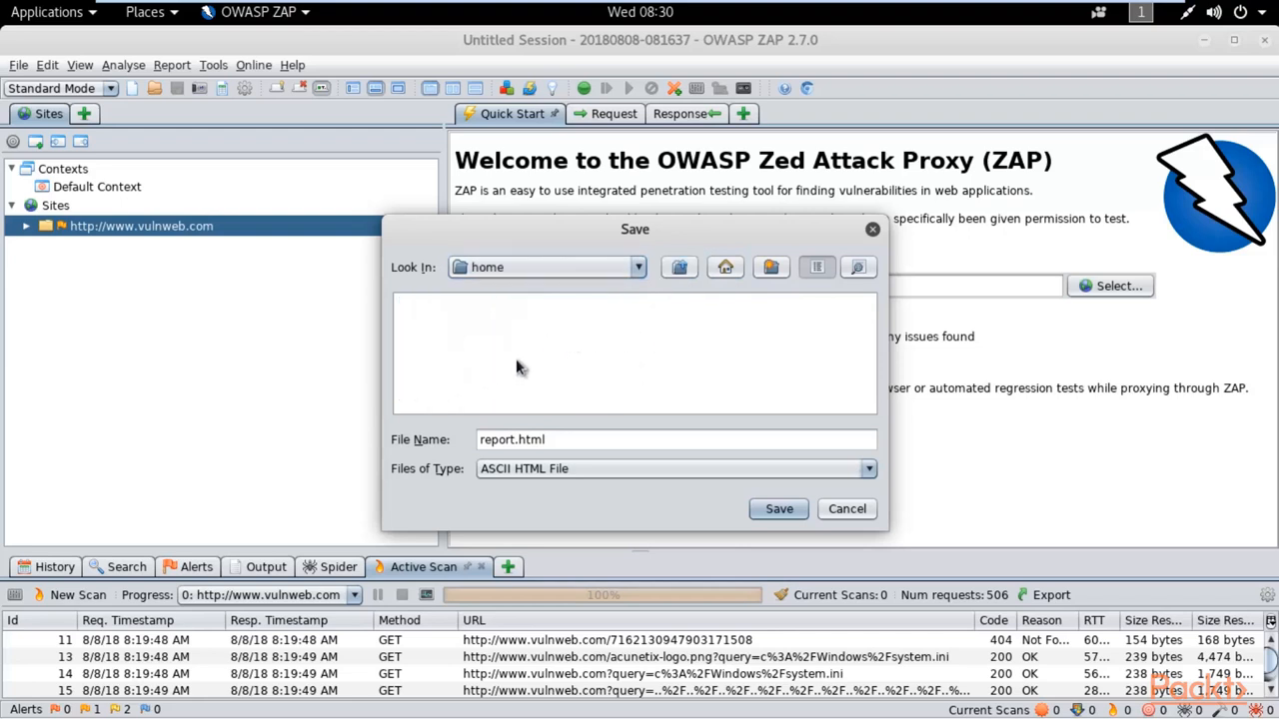
mouse_move(509, 463)
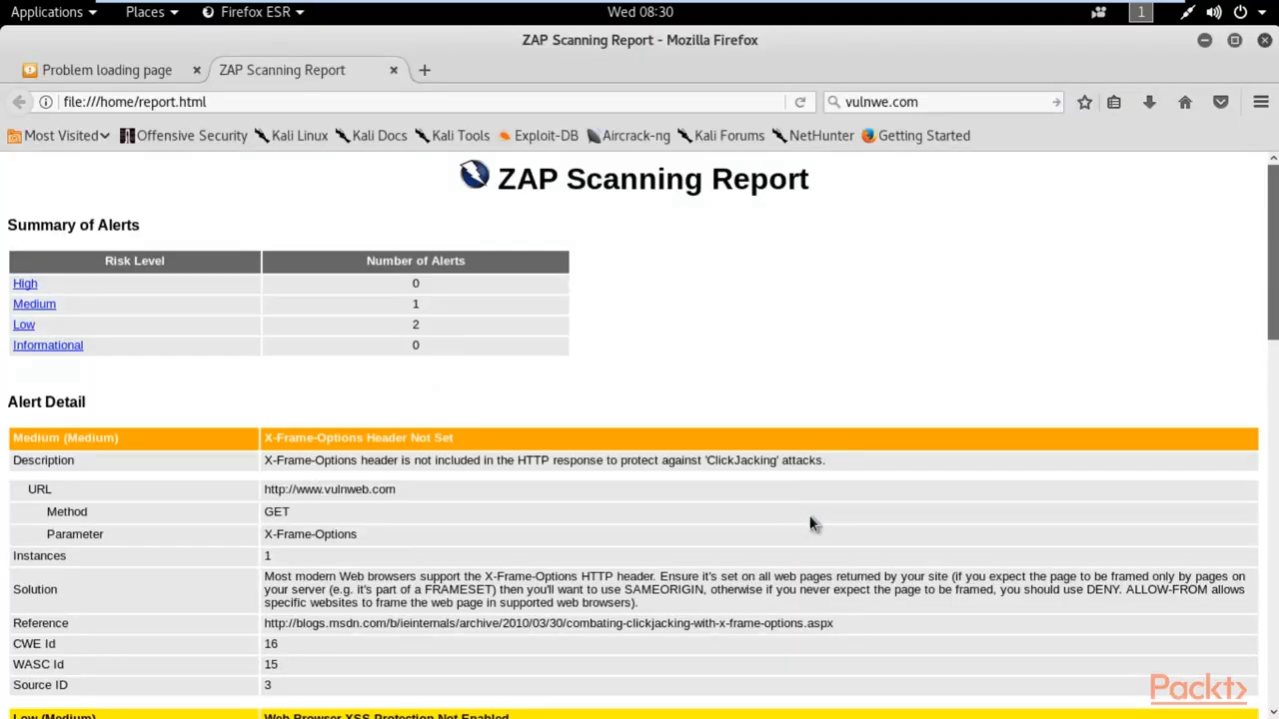
mouse_move(363, 396)
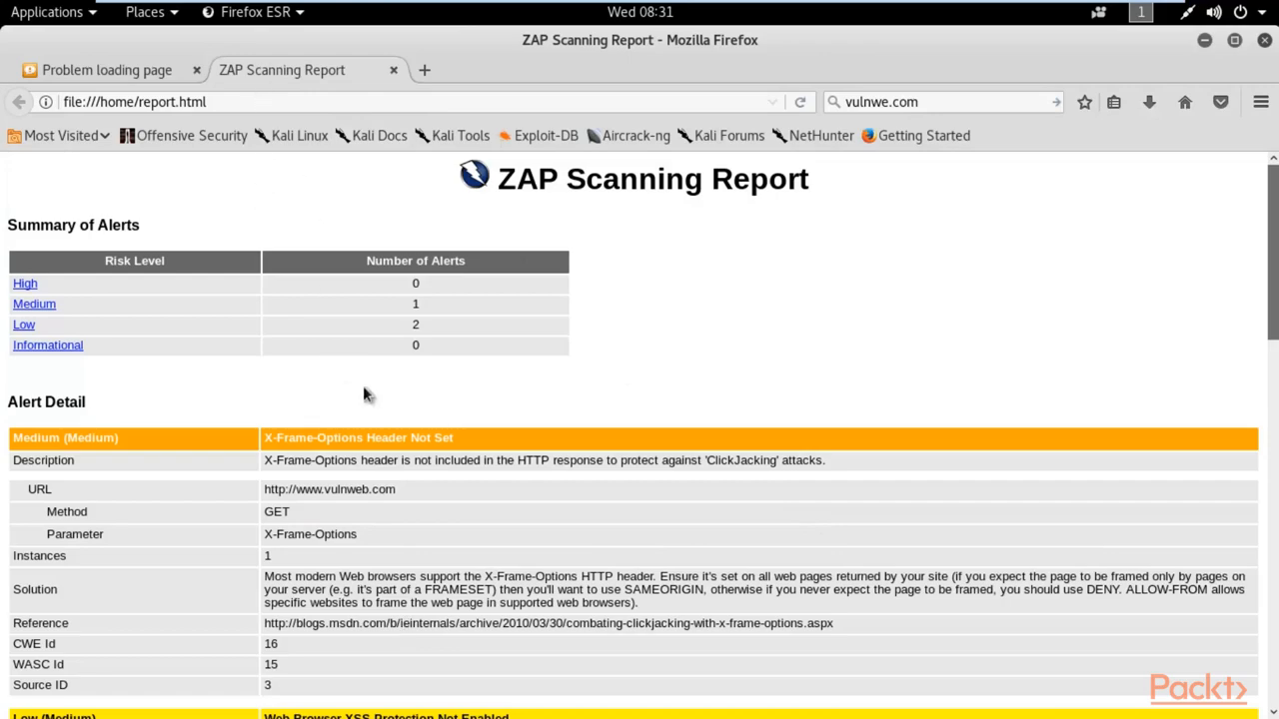
Scroll through the report.html alerts, then return to the proxy error page tab
scroll("down", 3)
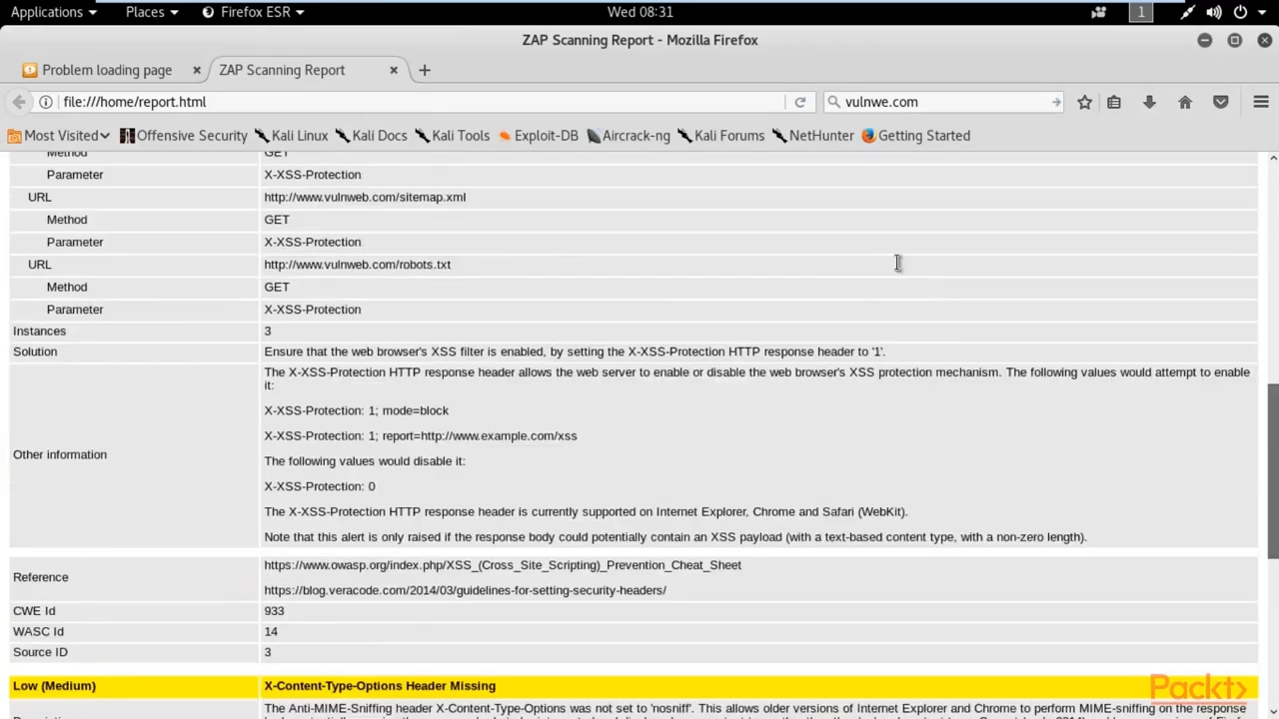
left_click(104, 70)
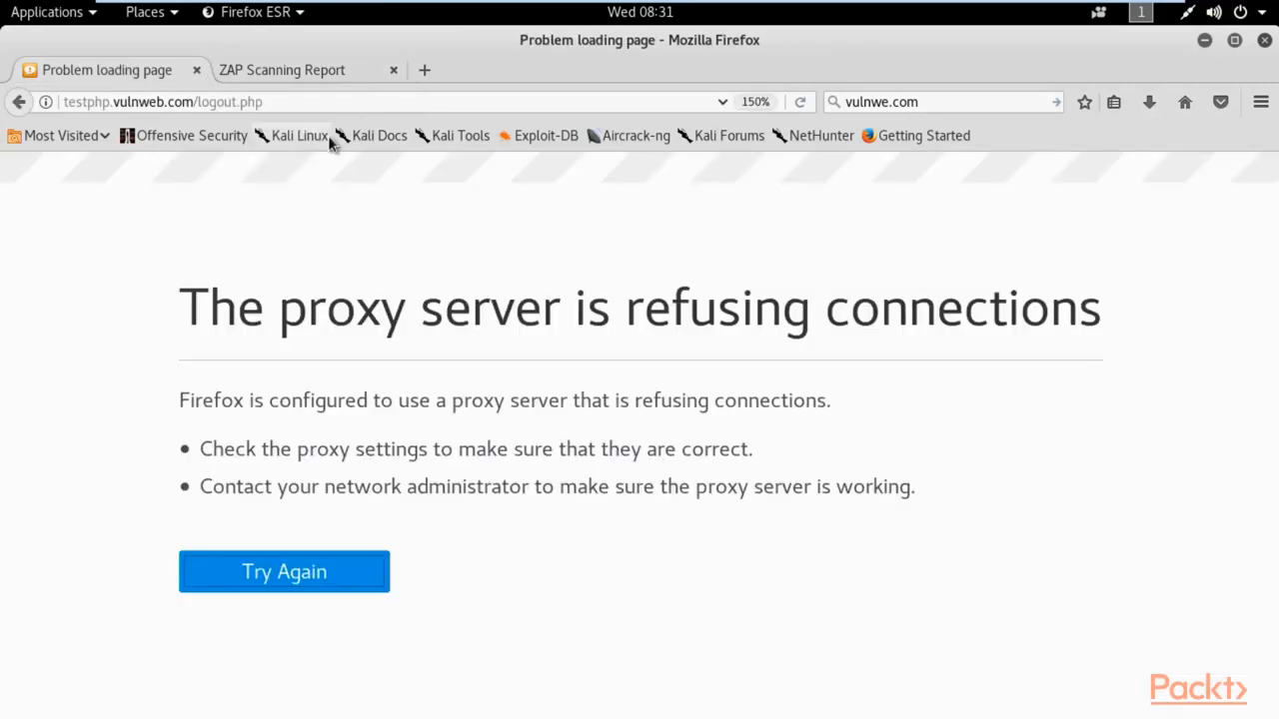
mouse_move(528, 56)
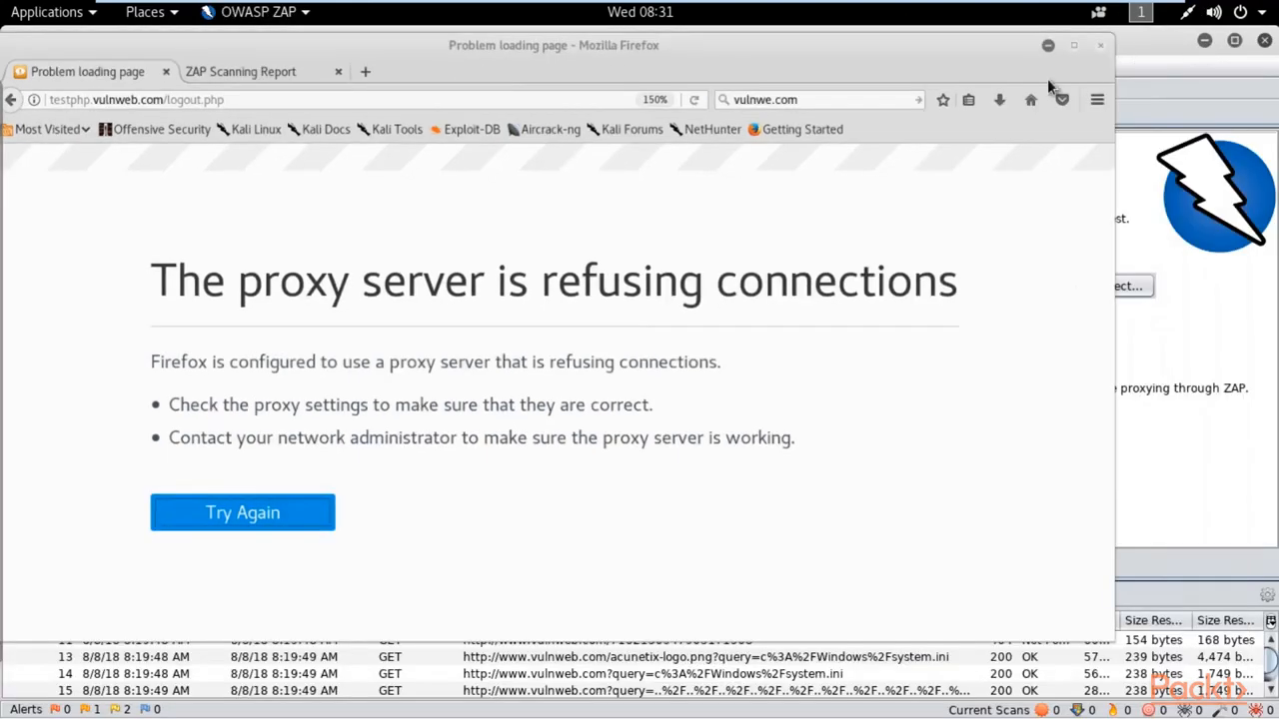
Close the Firefox window to clear it off the screen
left_click(172, 64)
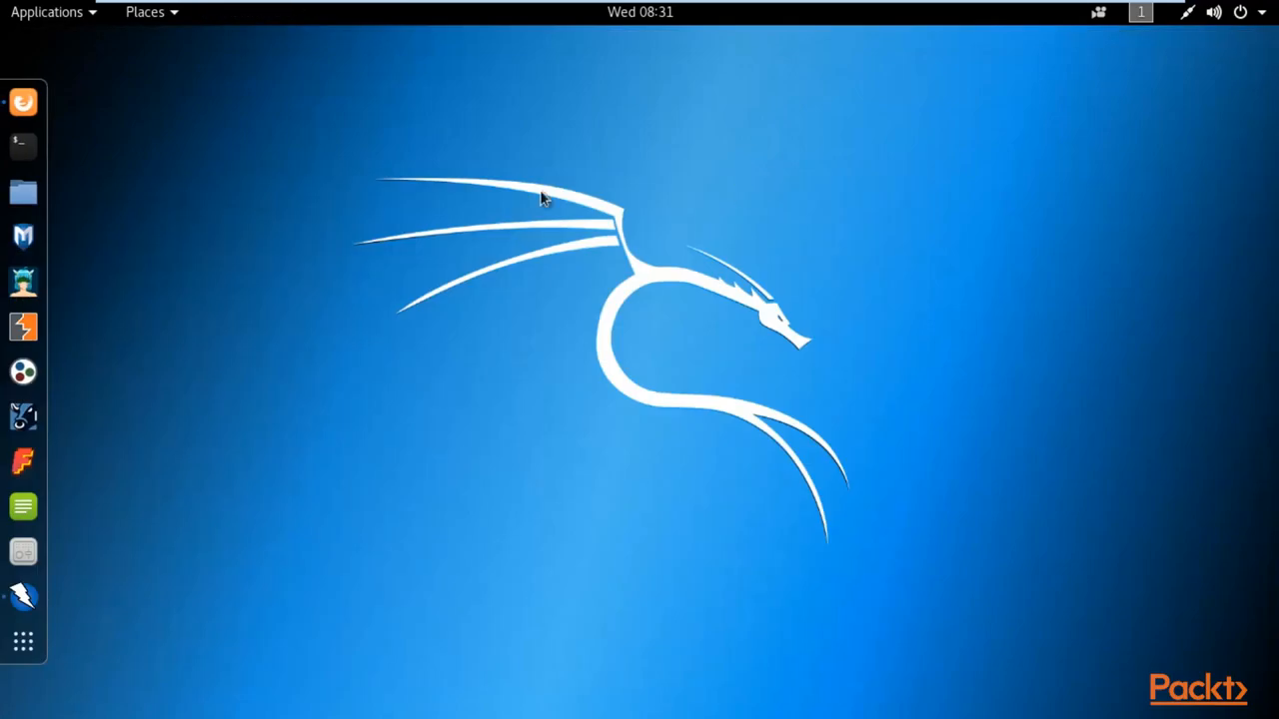
mouse_move(775, 94)
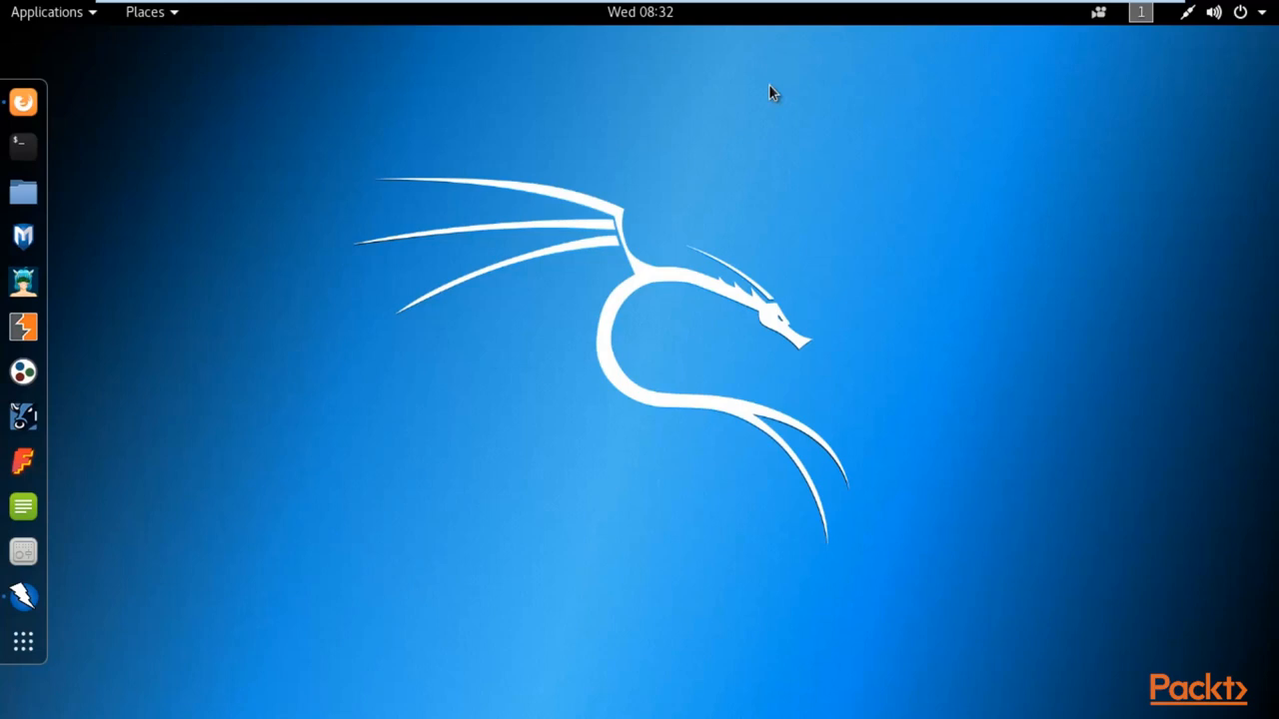
mouse_move(172, 164)
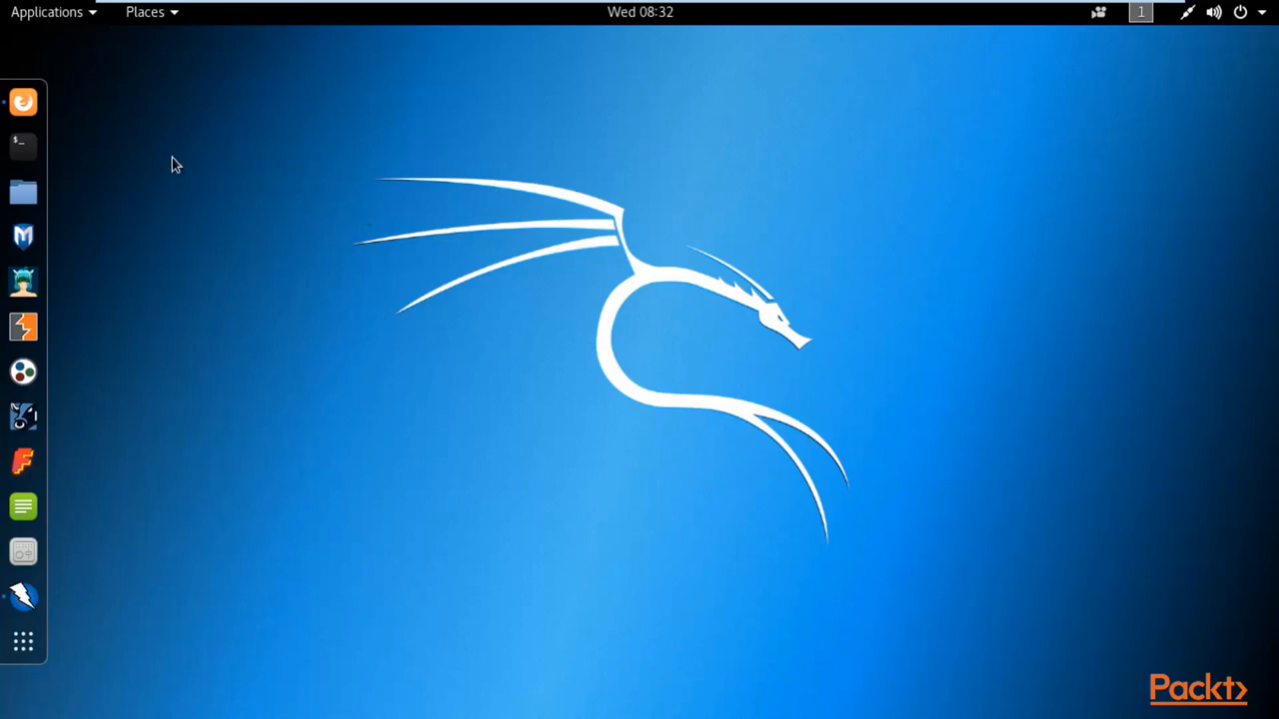
Show the Places menu listing Home, Documents, Computer and other locations
left_click(144, 12)
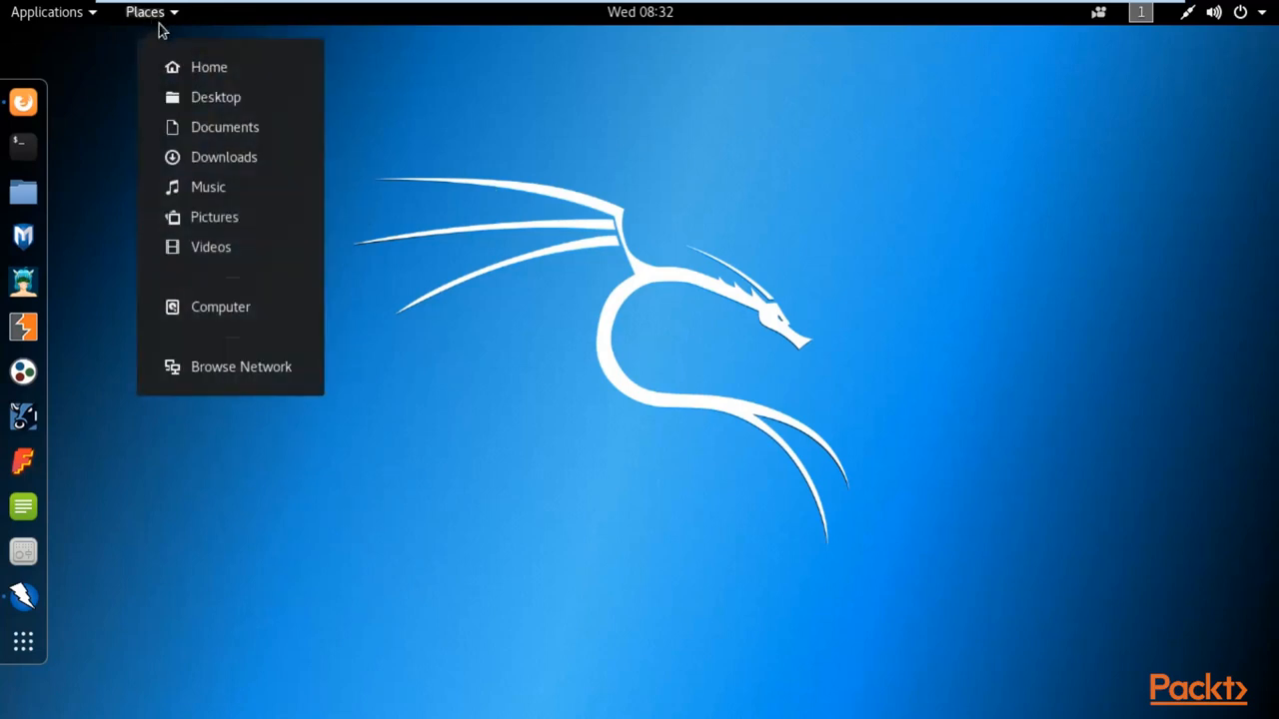
Browse from Computer into the home folder and open report.html in Firefox
left_click(220, 308)
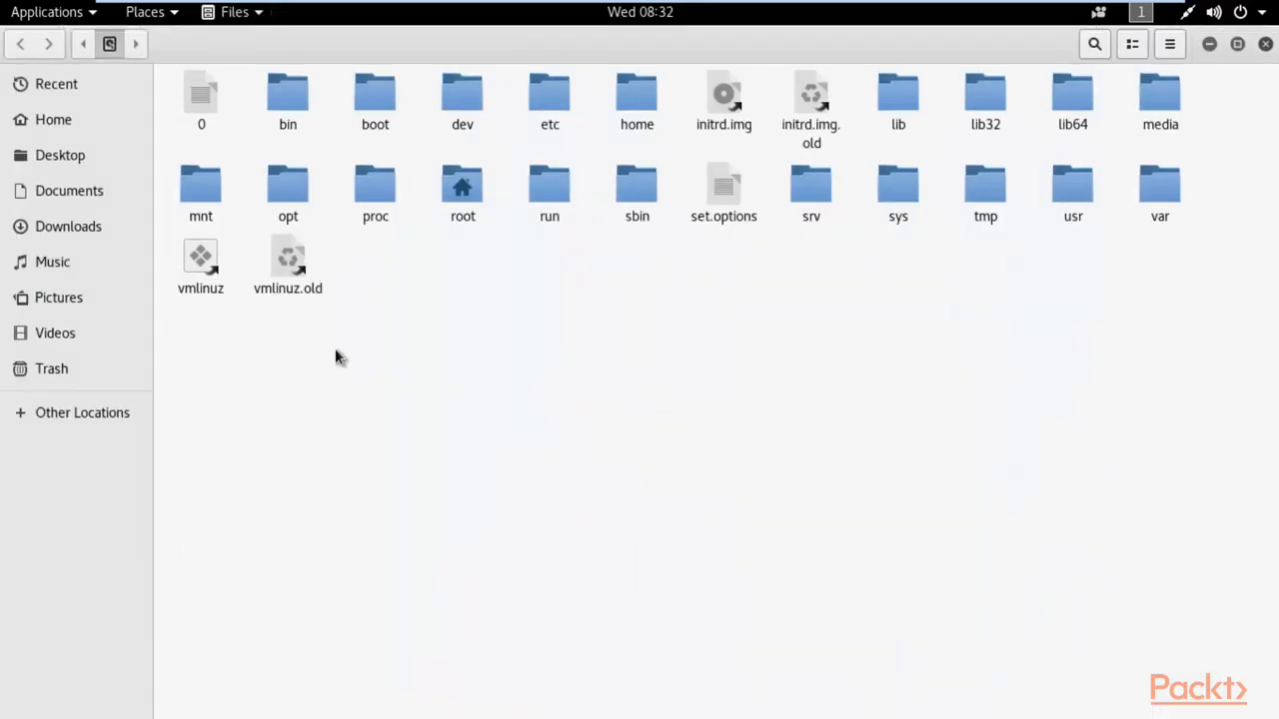
left_click(635, 100)
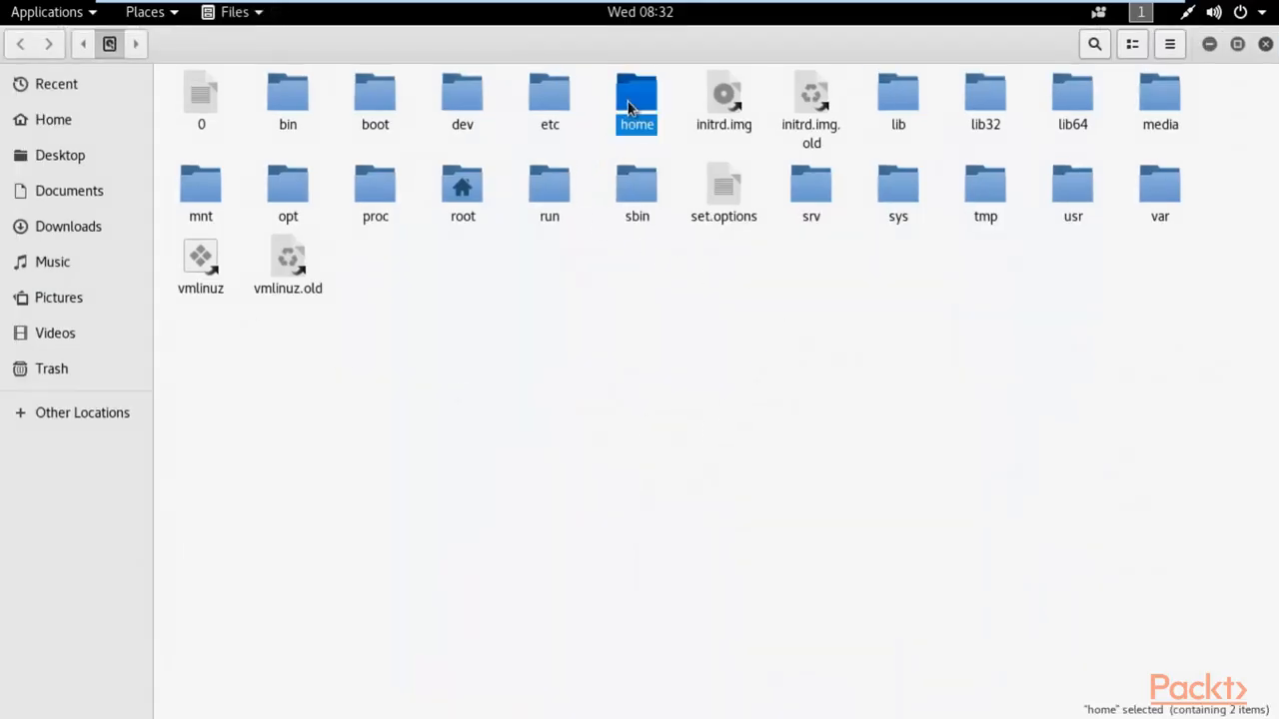
double_click(636, 96)
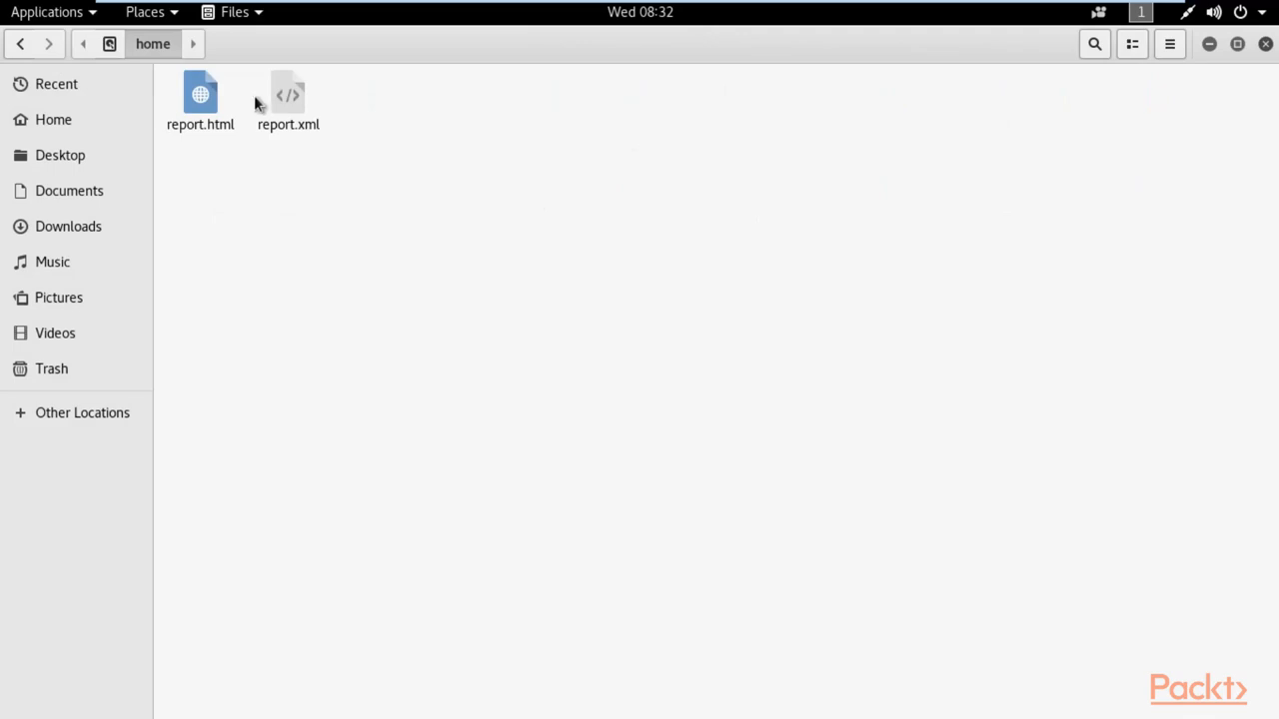
mouse_move(256, 104)
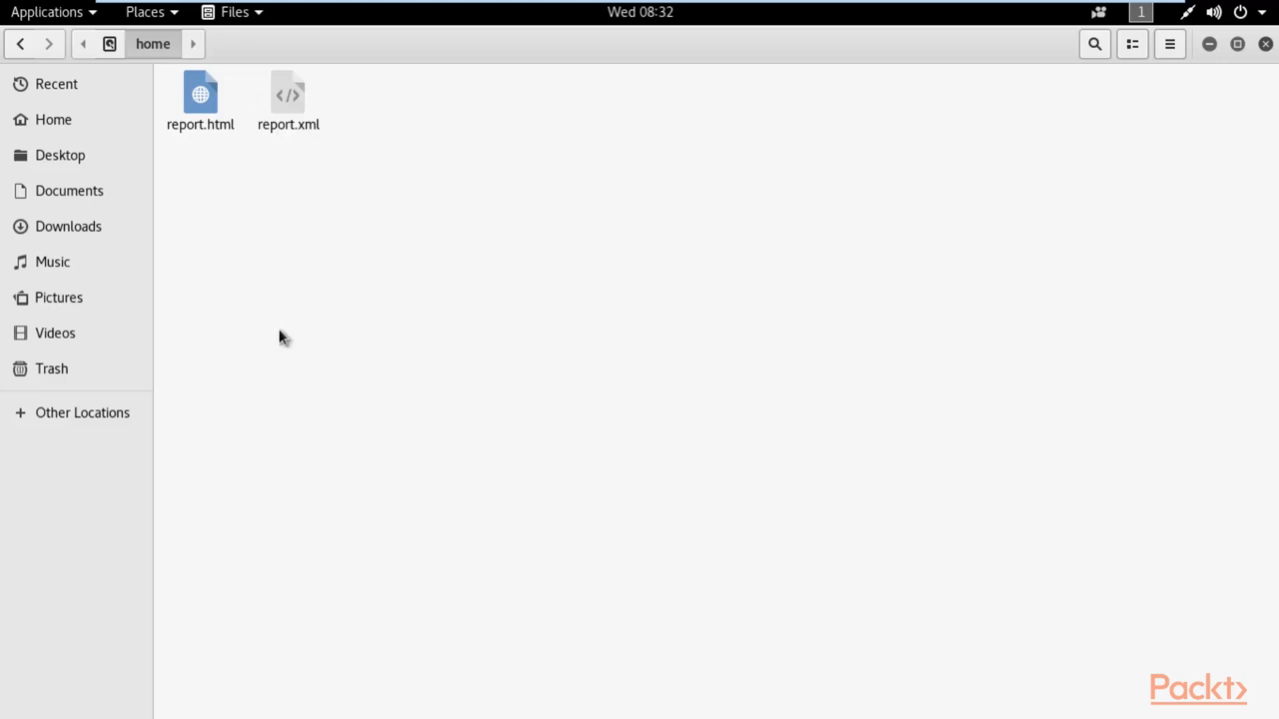
left_click(200, 100)
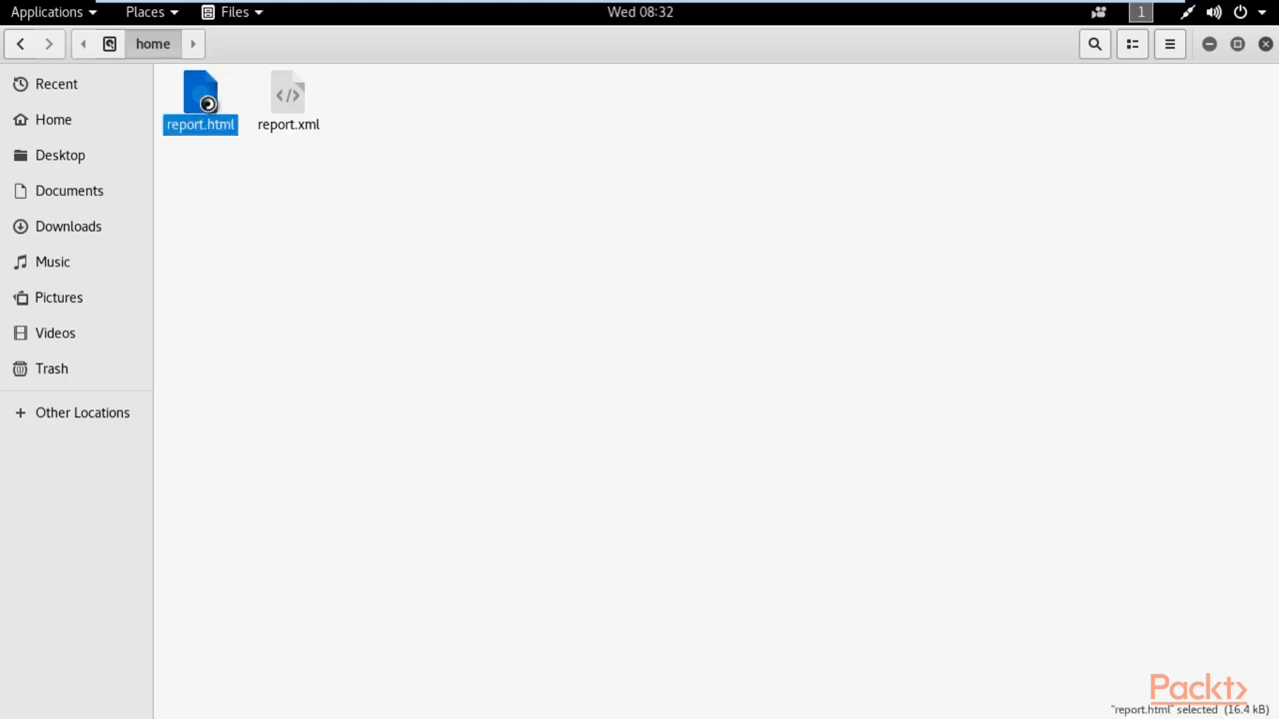
double_click(200, 96)
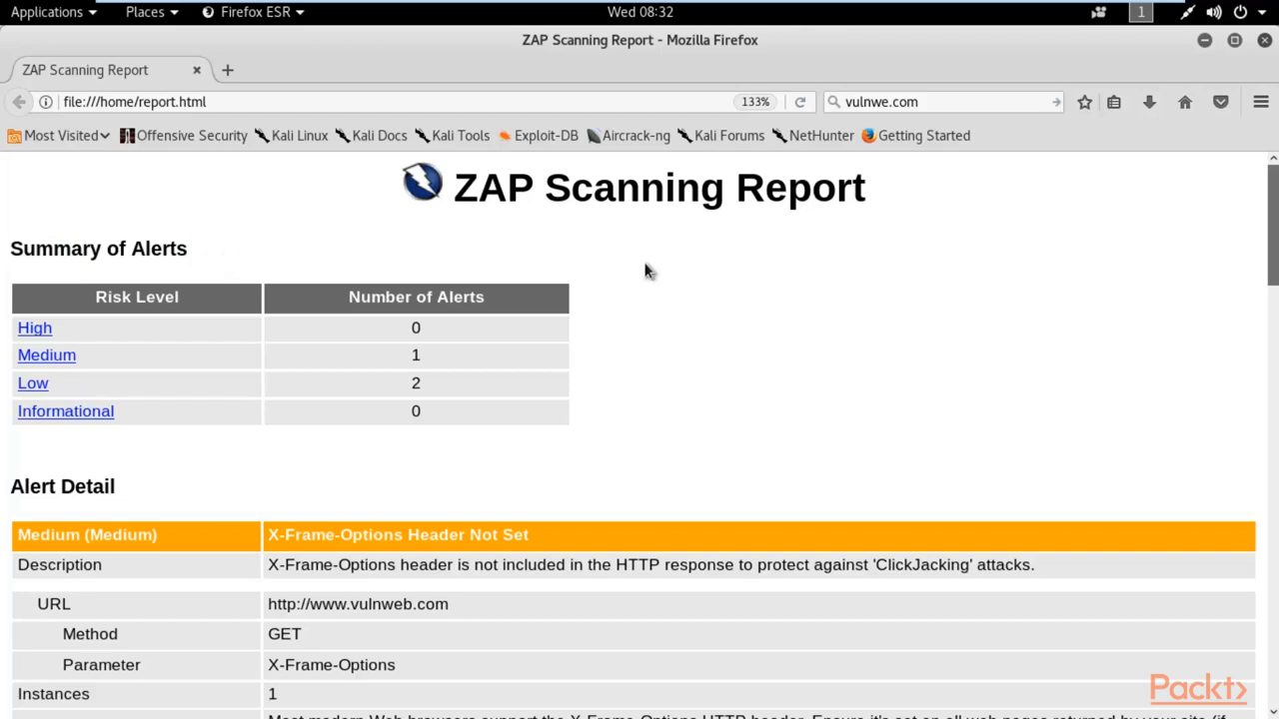
Read down to the X-Frame-Options Header Not Set alert and highlight its description
scroll("down", 3)
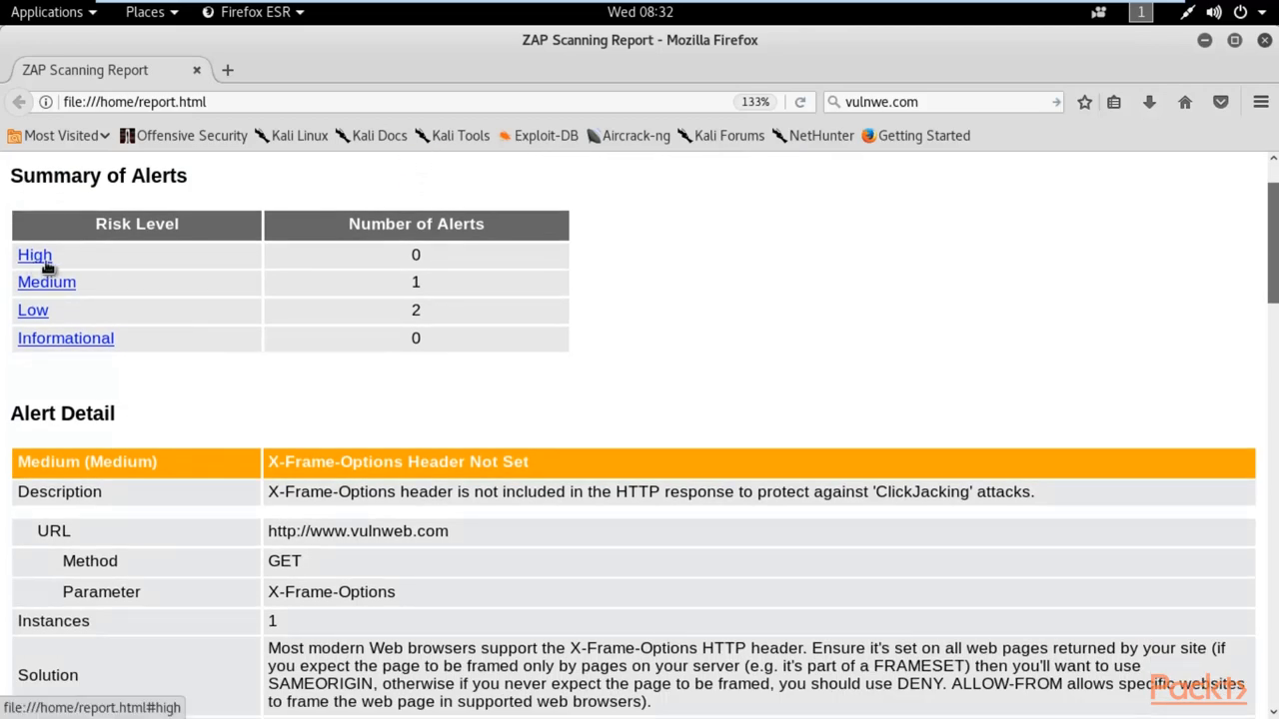
mouse_move(204, 307)
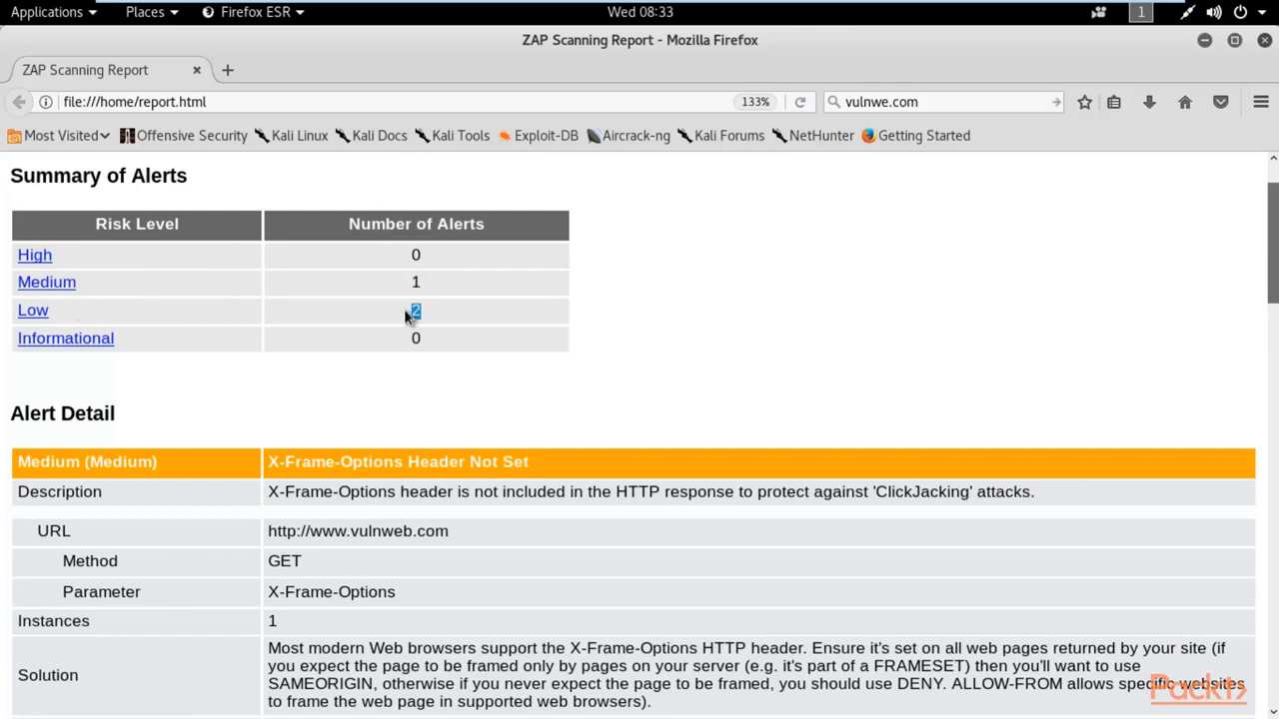
scroll("down", 3)
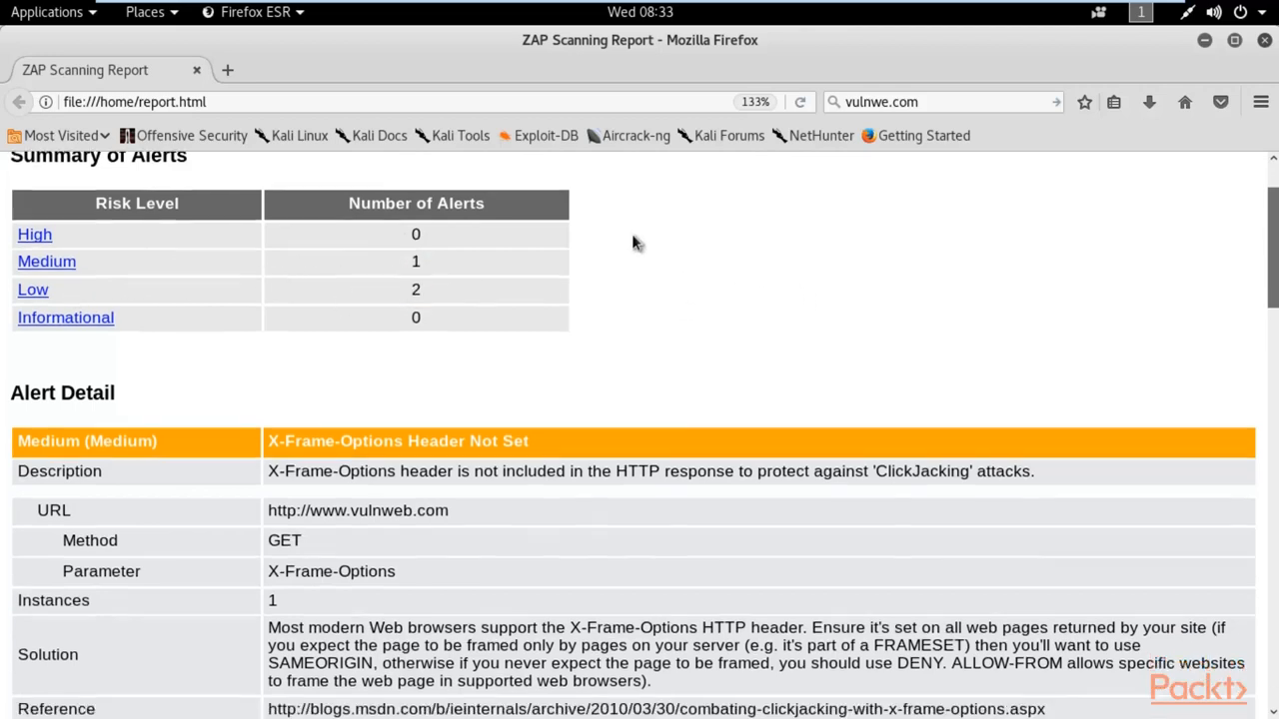
scroll("down", 3)
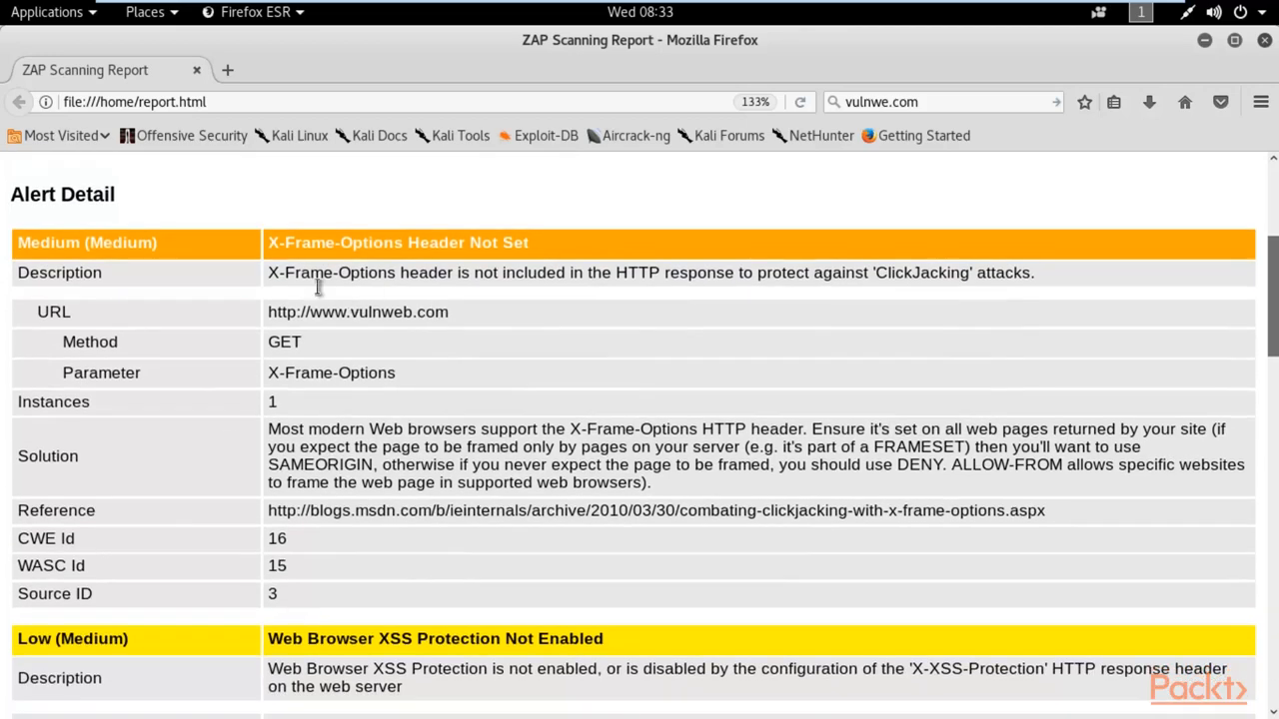
left_click_drag(300, 272, 910, 272)
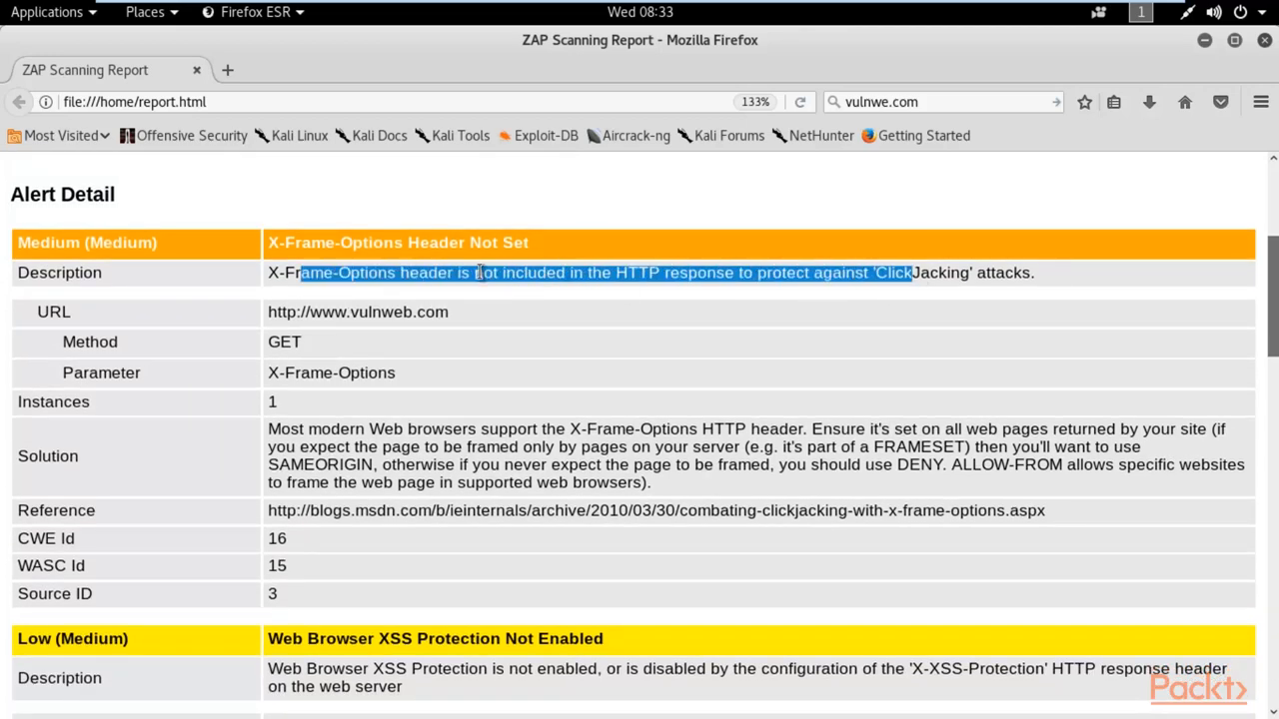
left_click(728, 280)
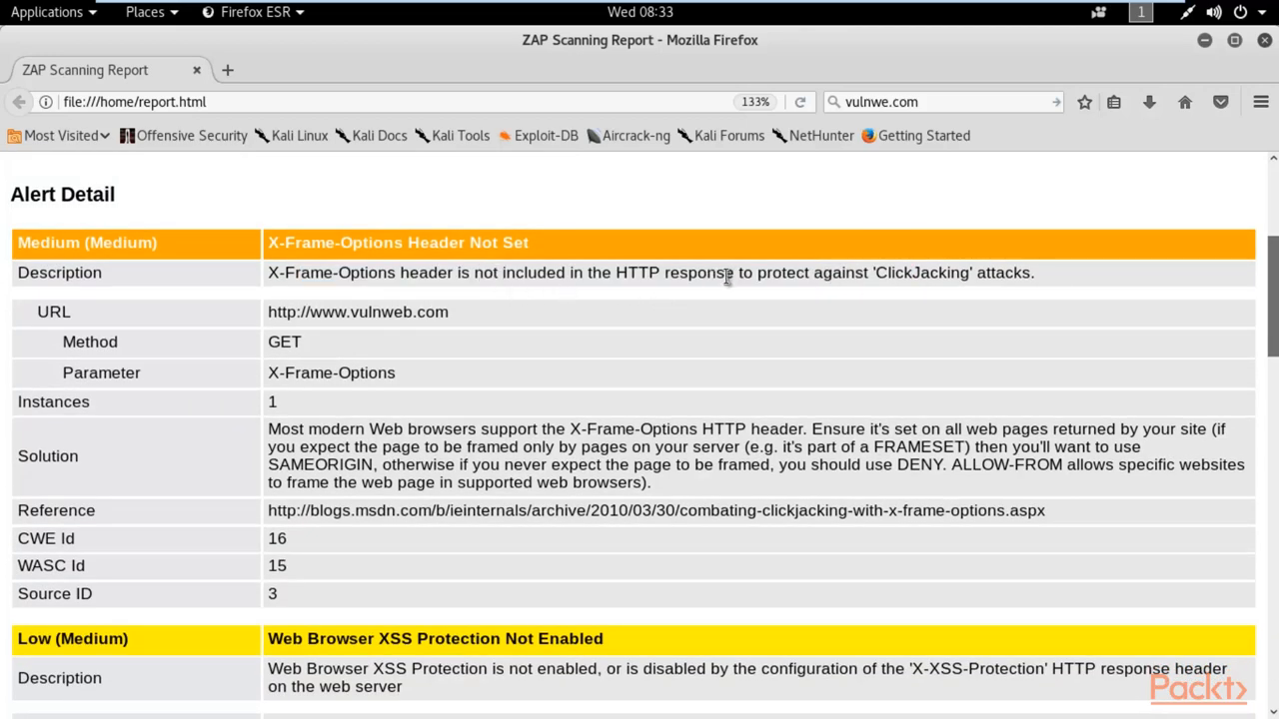
mouse_move(577, 196)
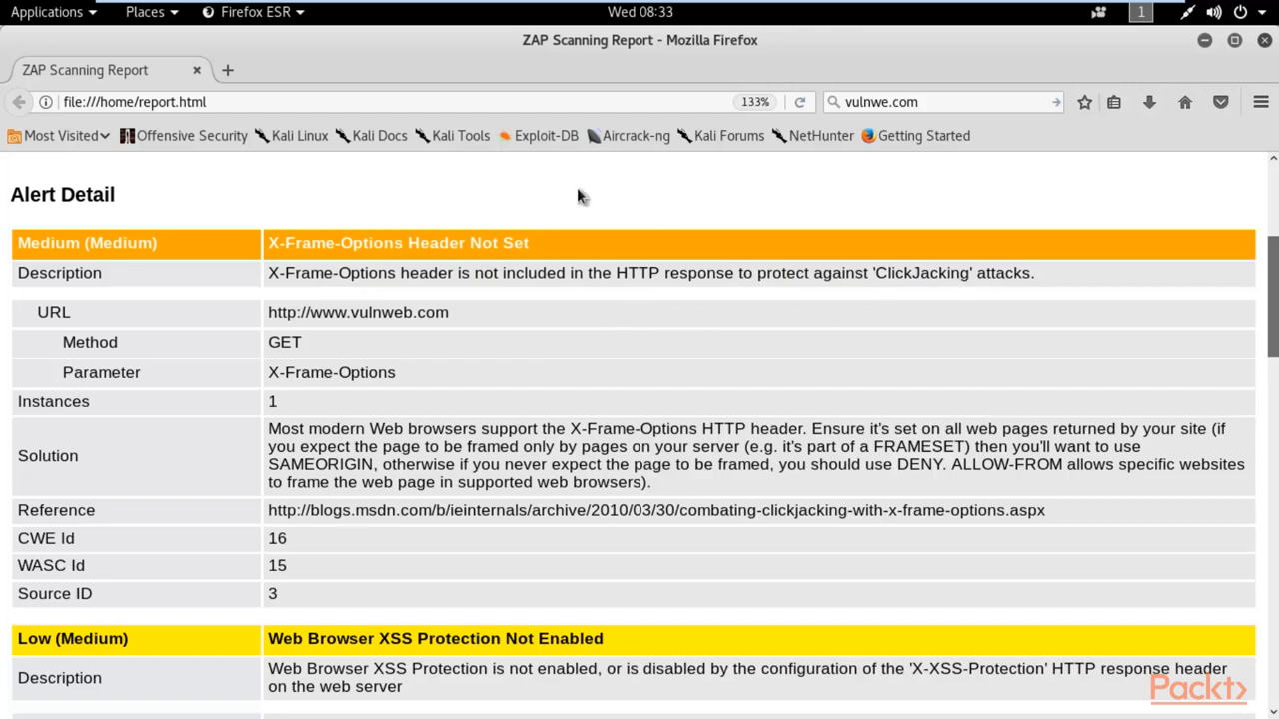
Continue to the X-Frame-Options solution text and highlight it
scroll("down", 3)
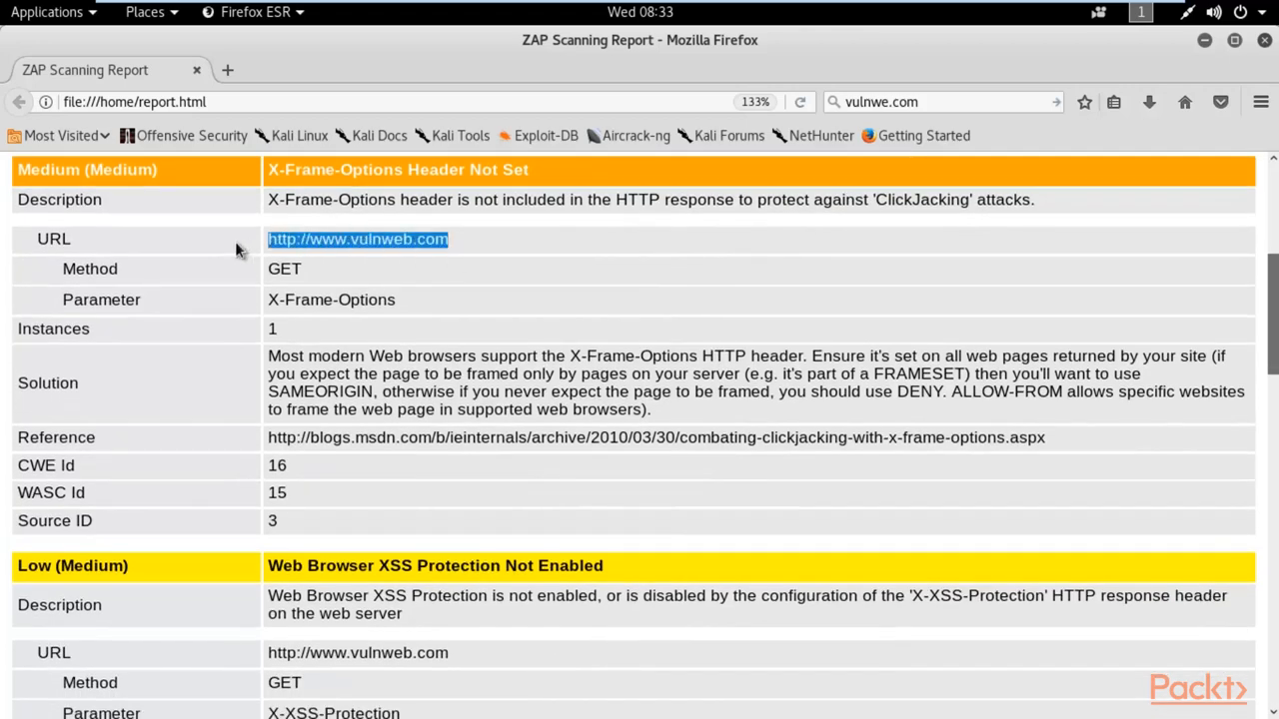
scroll("down", 3)
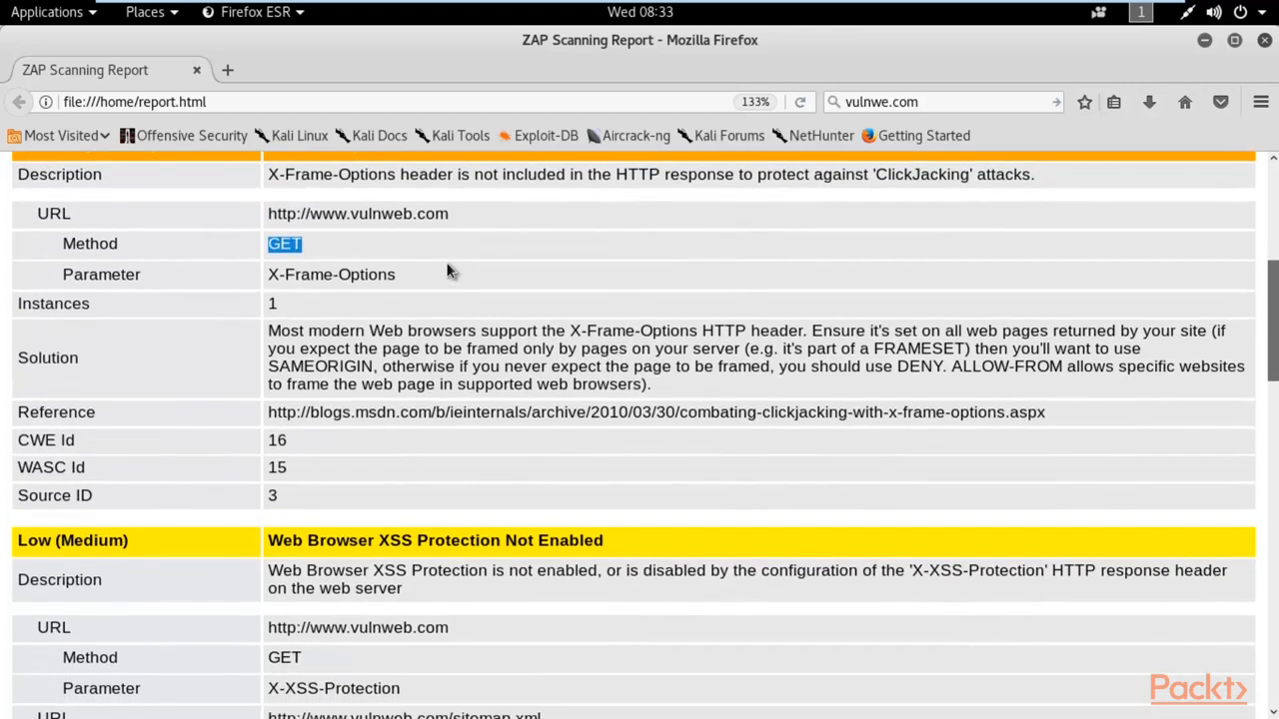
scroll("down", 3)
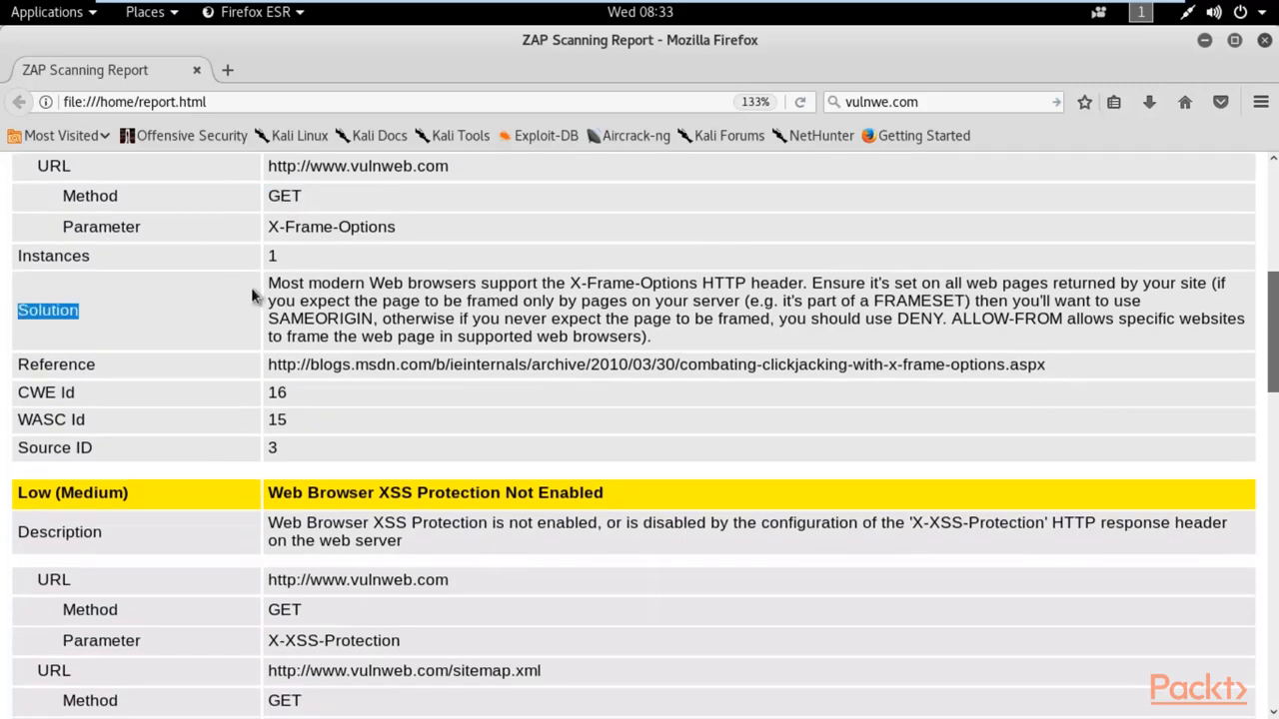
left_click_drag(268, 284, 651, 336)
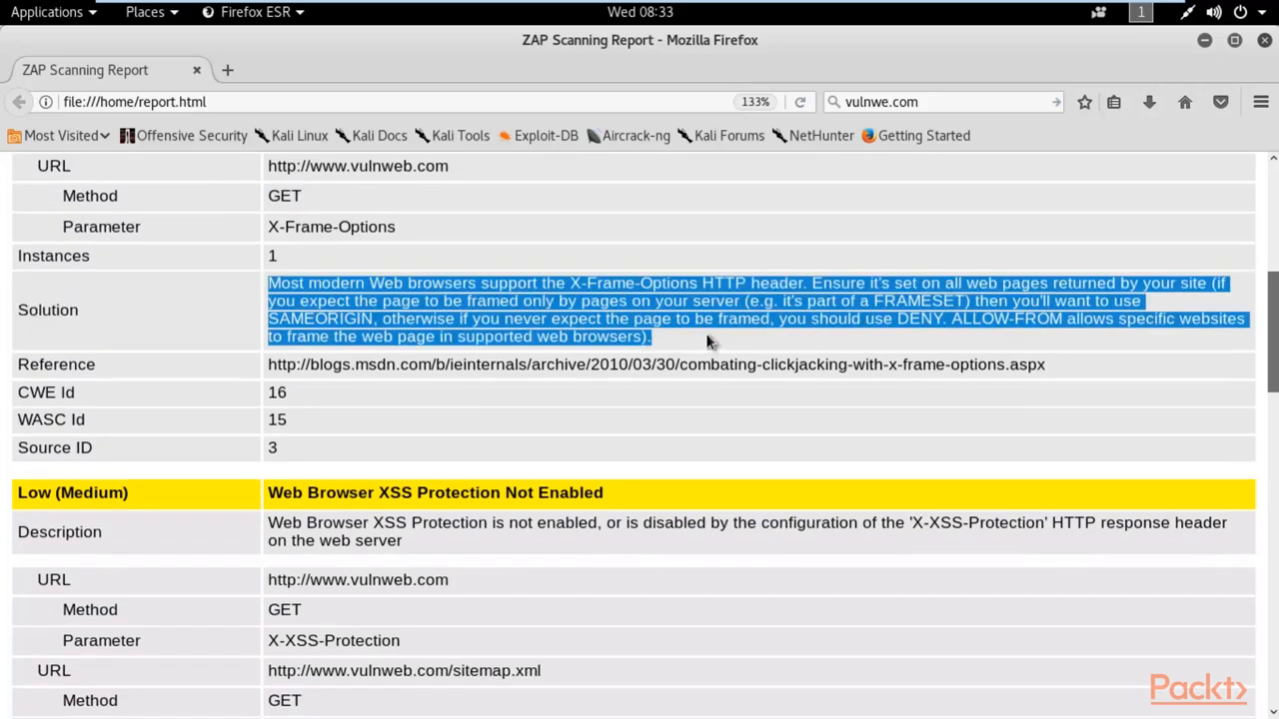
scroll("down", 3)
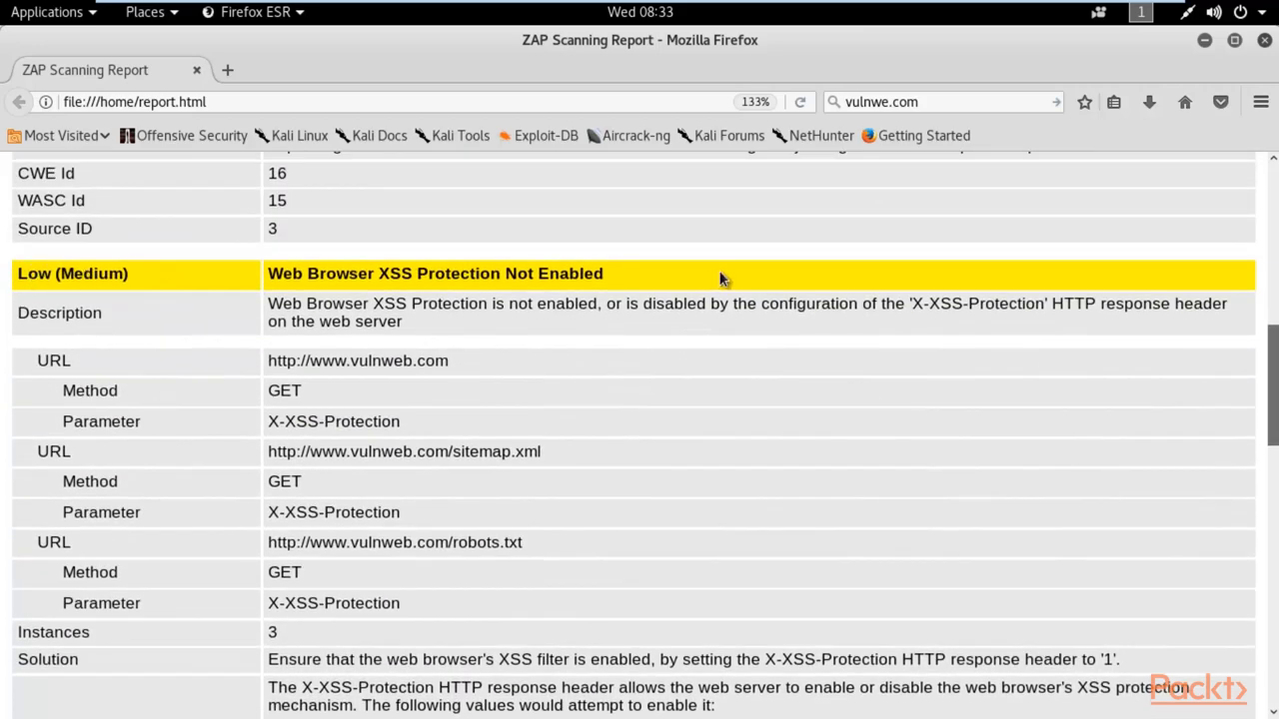
mouse_move(723, 284)
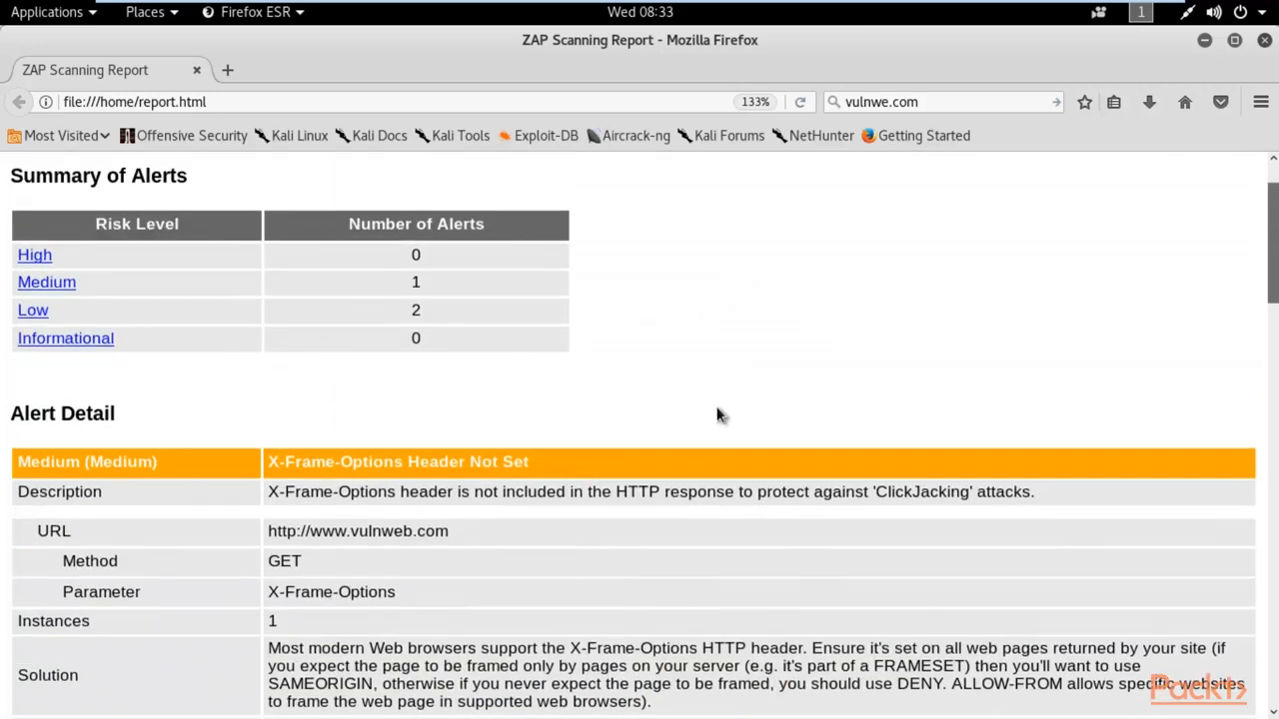
Read the Web Browser XSS Protection Not Enabled alert, highlighting its description and details
scroll("down", 3)
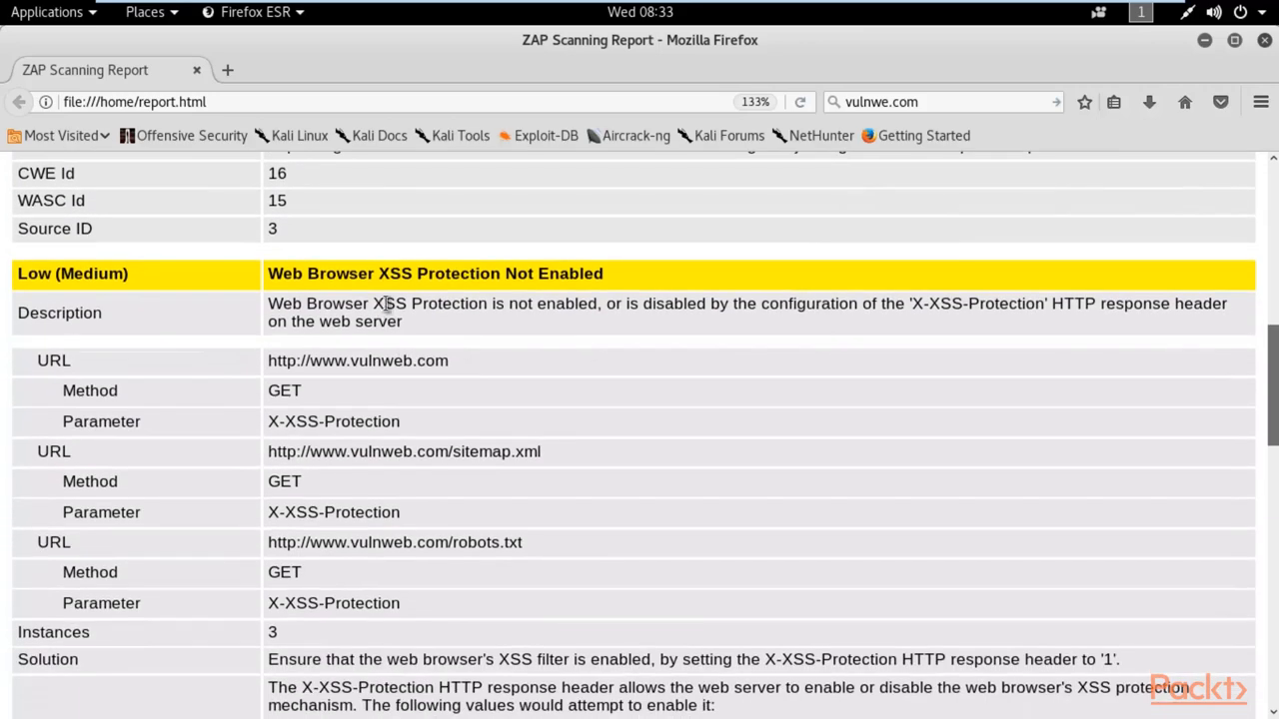
left_click_drag(383, 304, 720, 304)
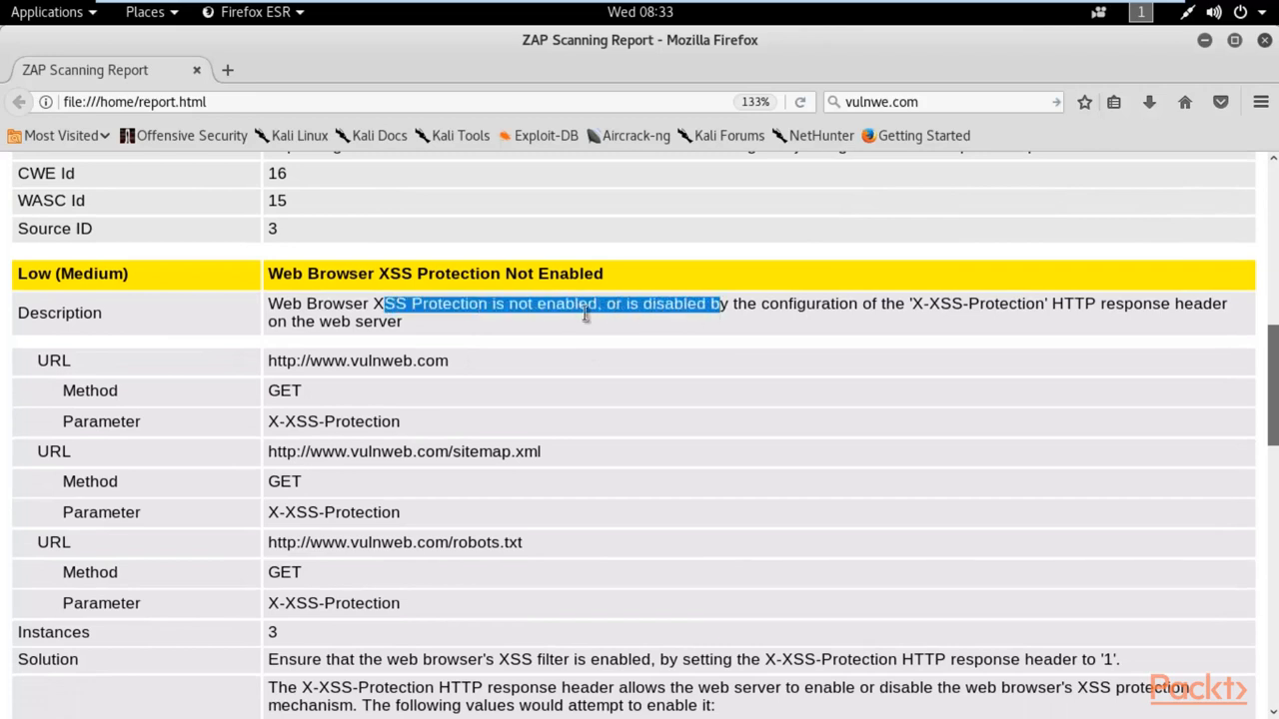
mouse_move(500, 340)
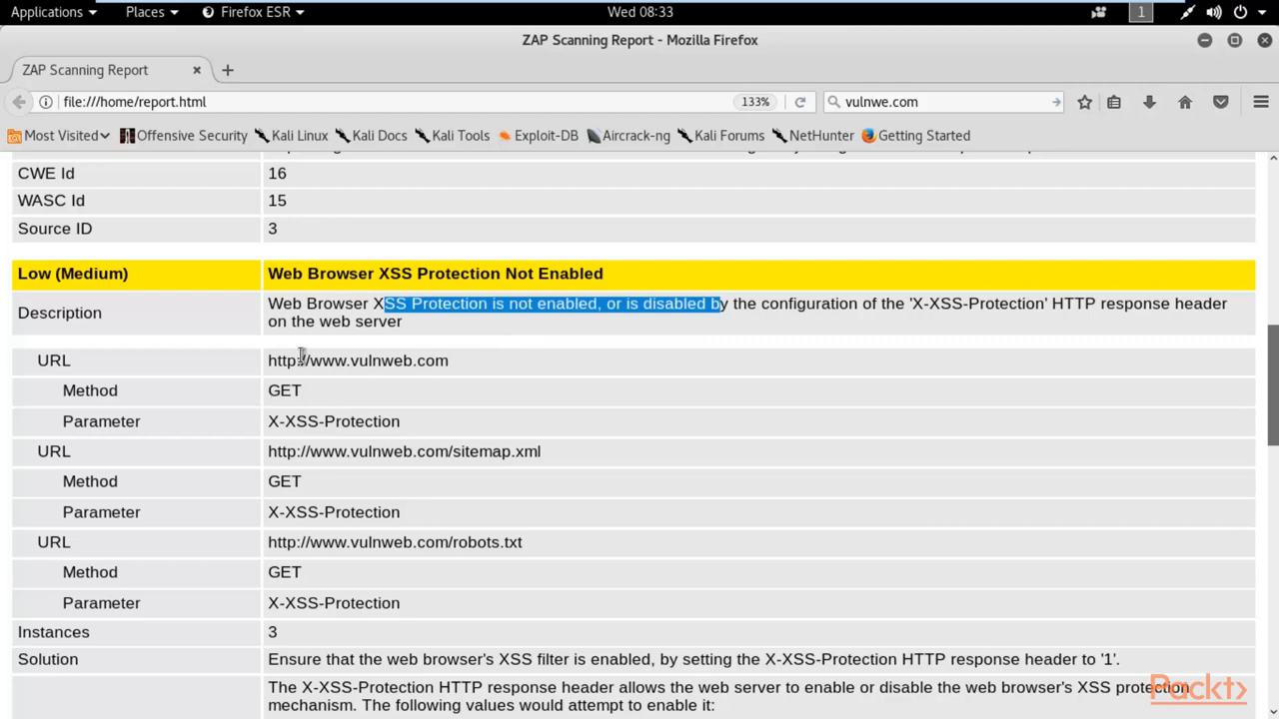
scroll("down", 3)
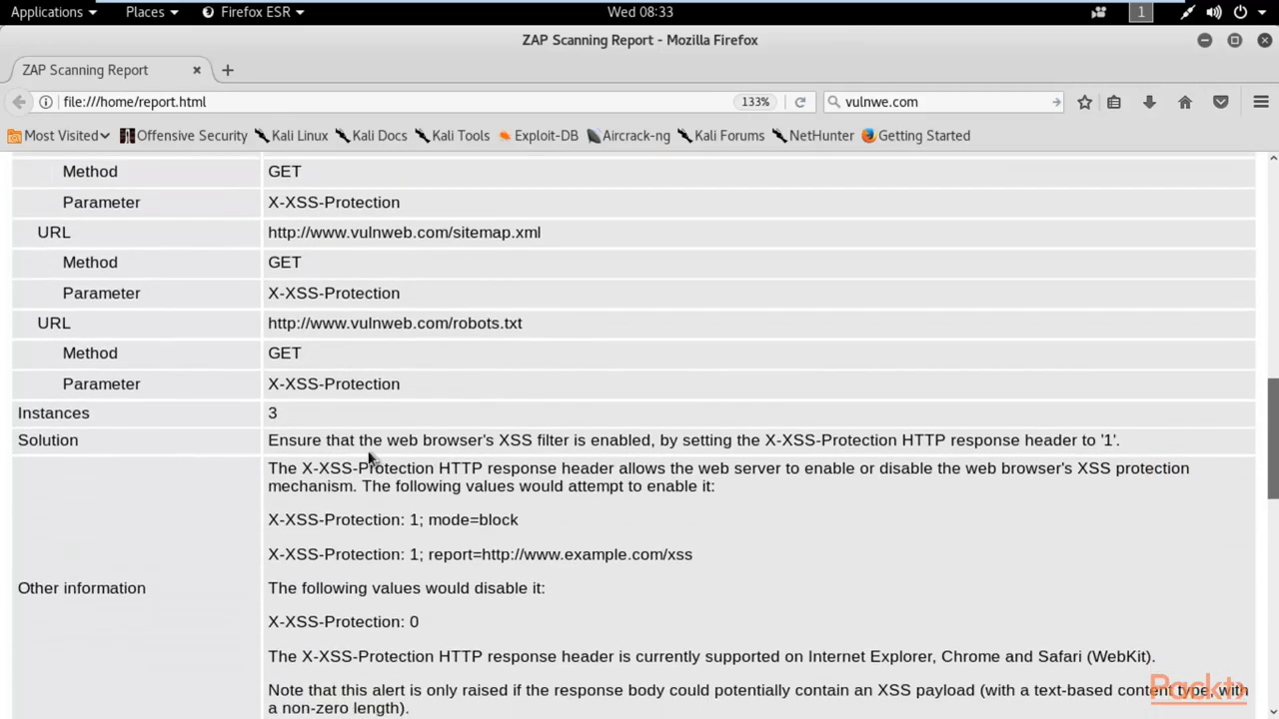
left_click_drag(290, 439, 620, 439)
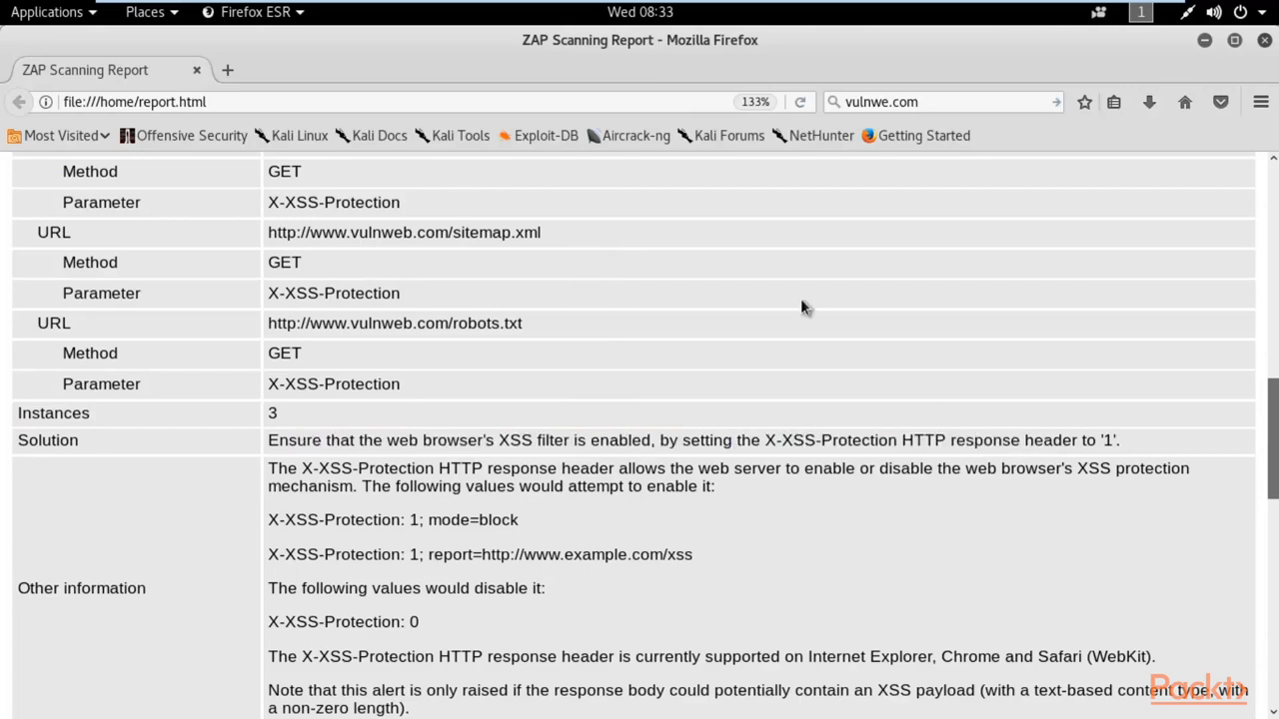
scroll("down", 3)
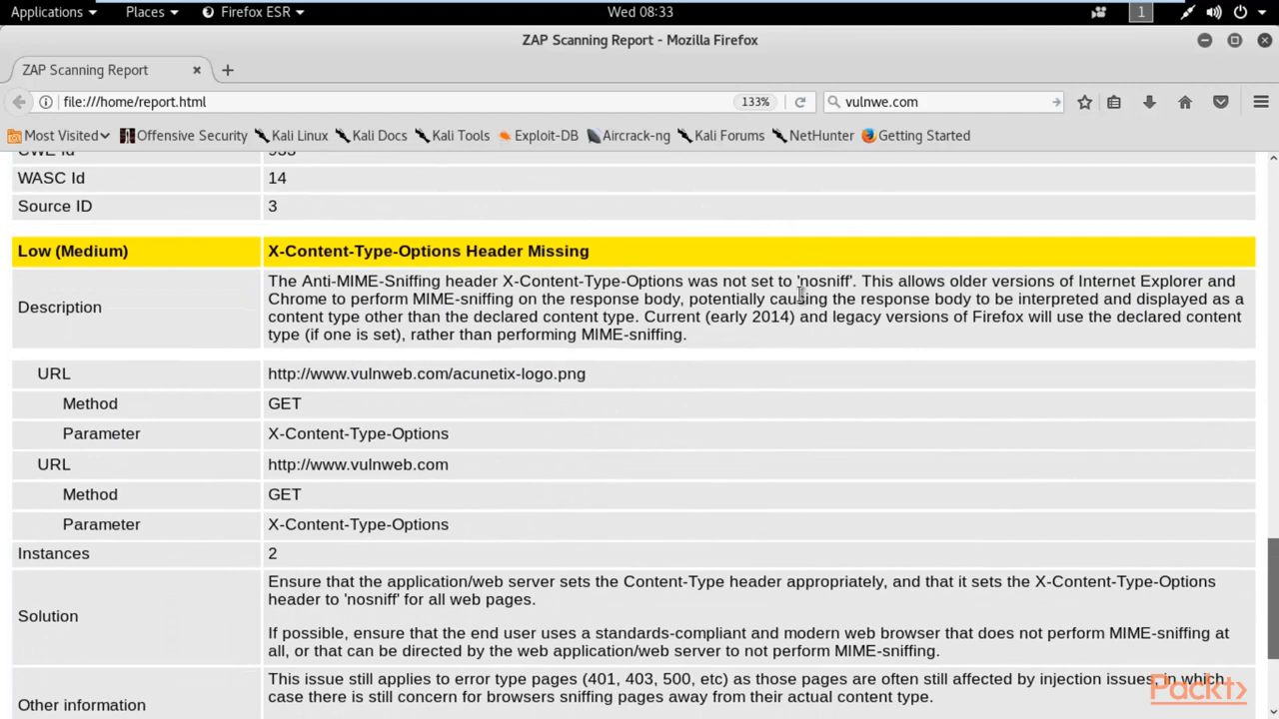
mouse_move(395, 242)
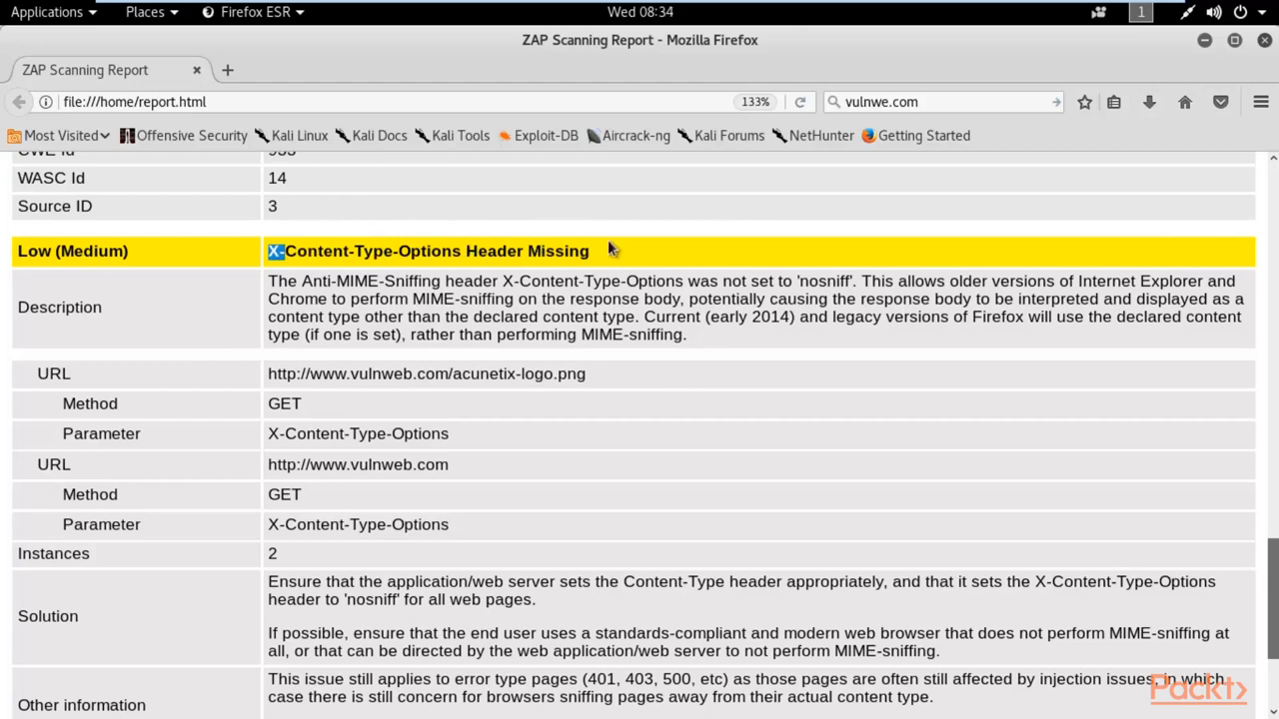
Scroll through the X-Content-Type-Options Header Missing alert down to its references
scroll("down", 3)
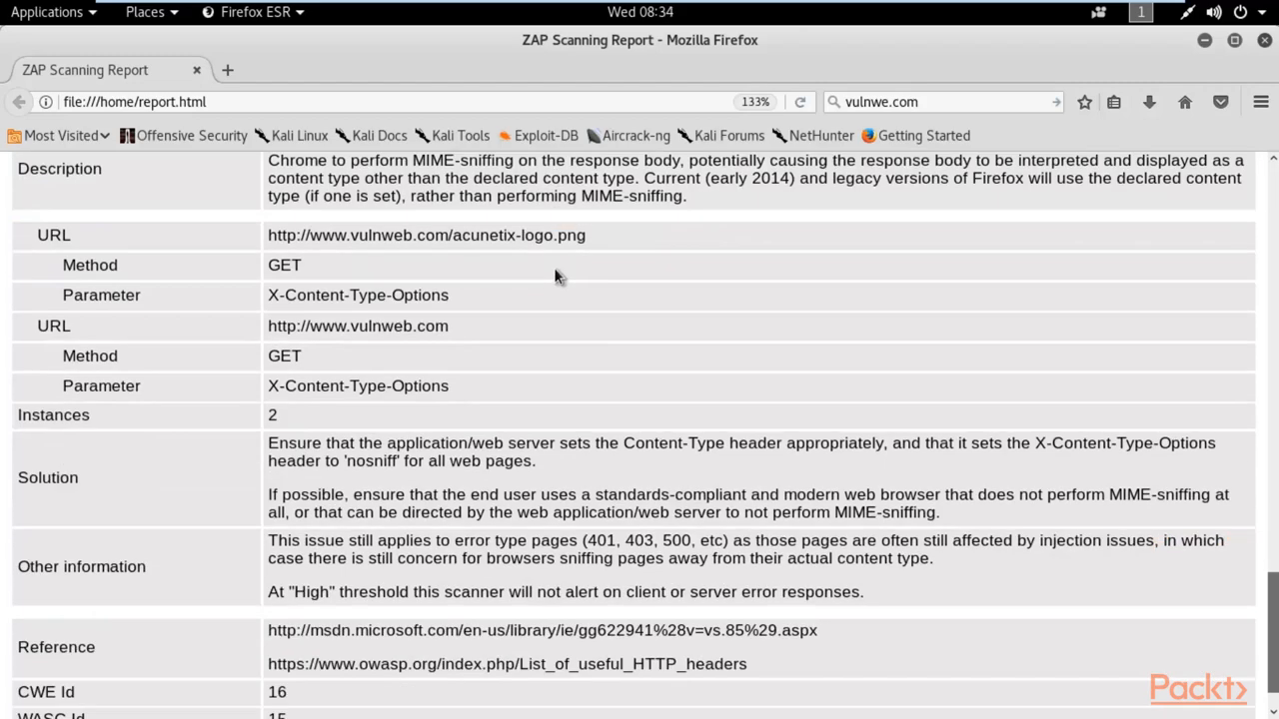
scroll("down", 3)
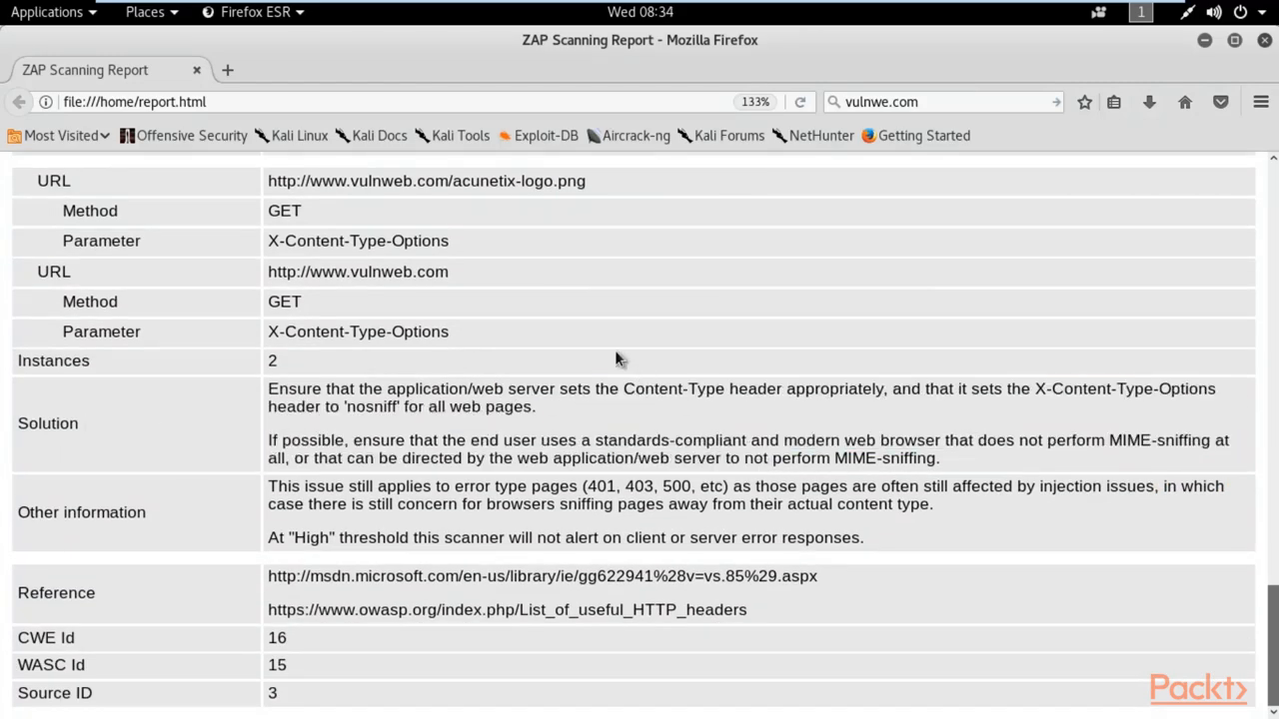
scroll("down", 3)
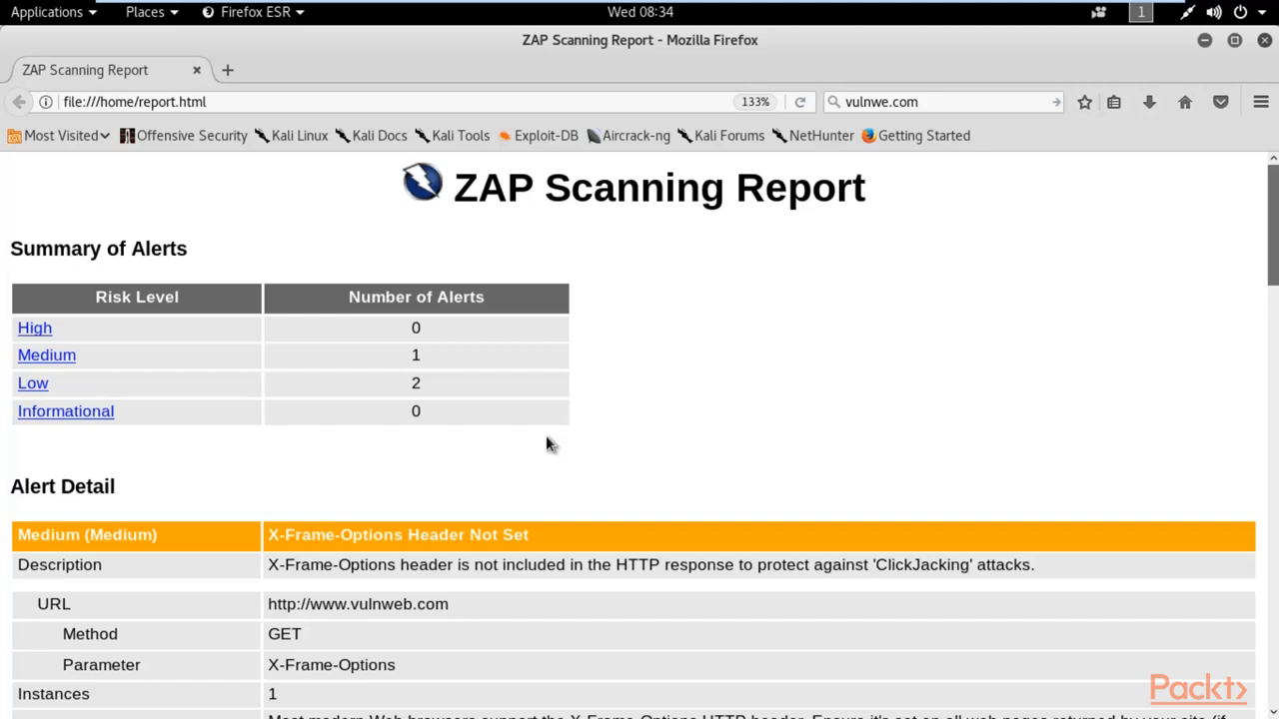
mouse_move(436, 330)
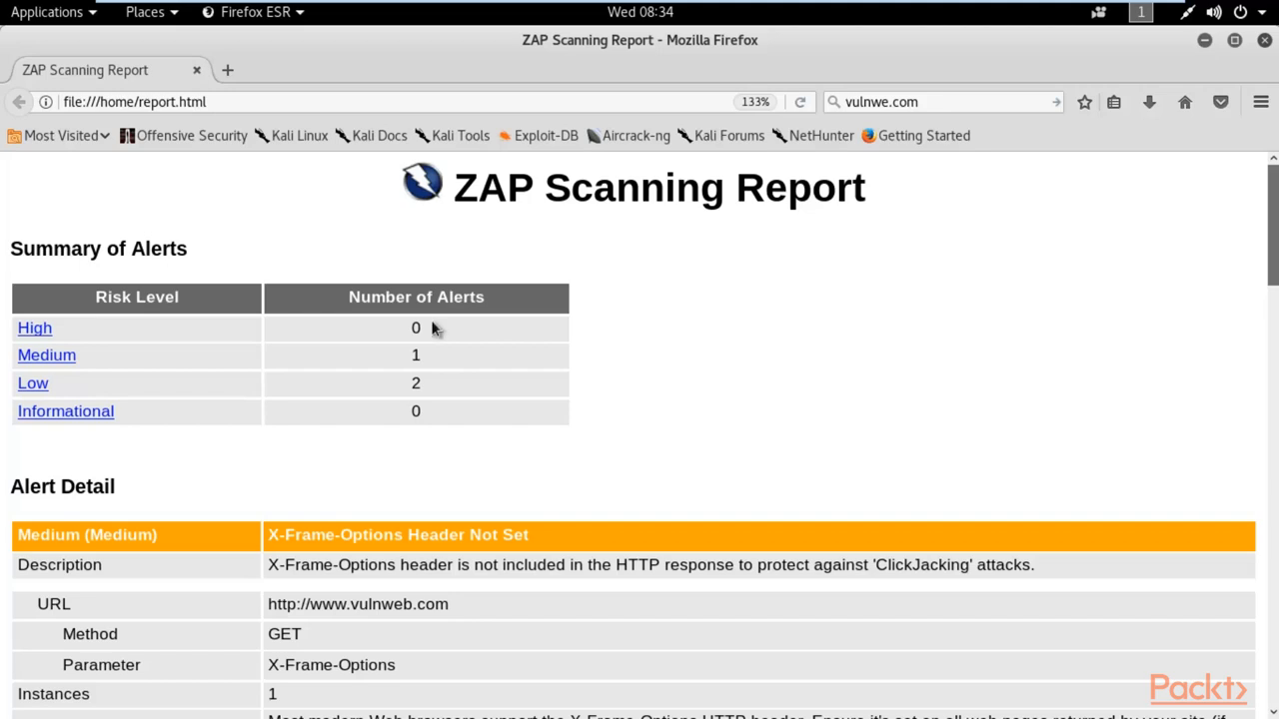
scroll("down", 3)
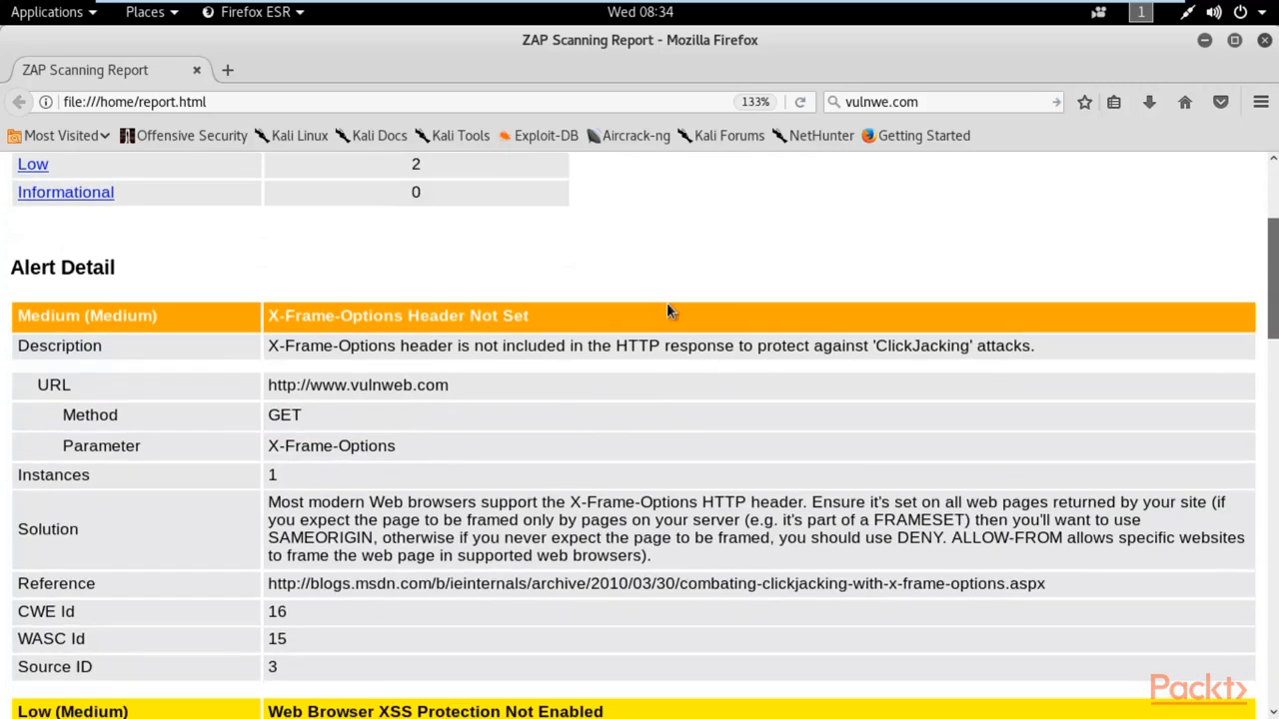
scroll("down", 3)
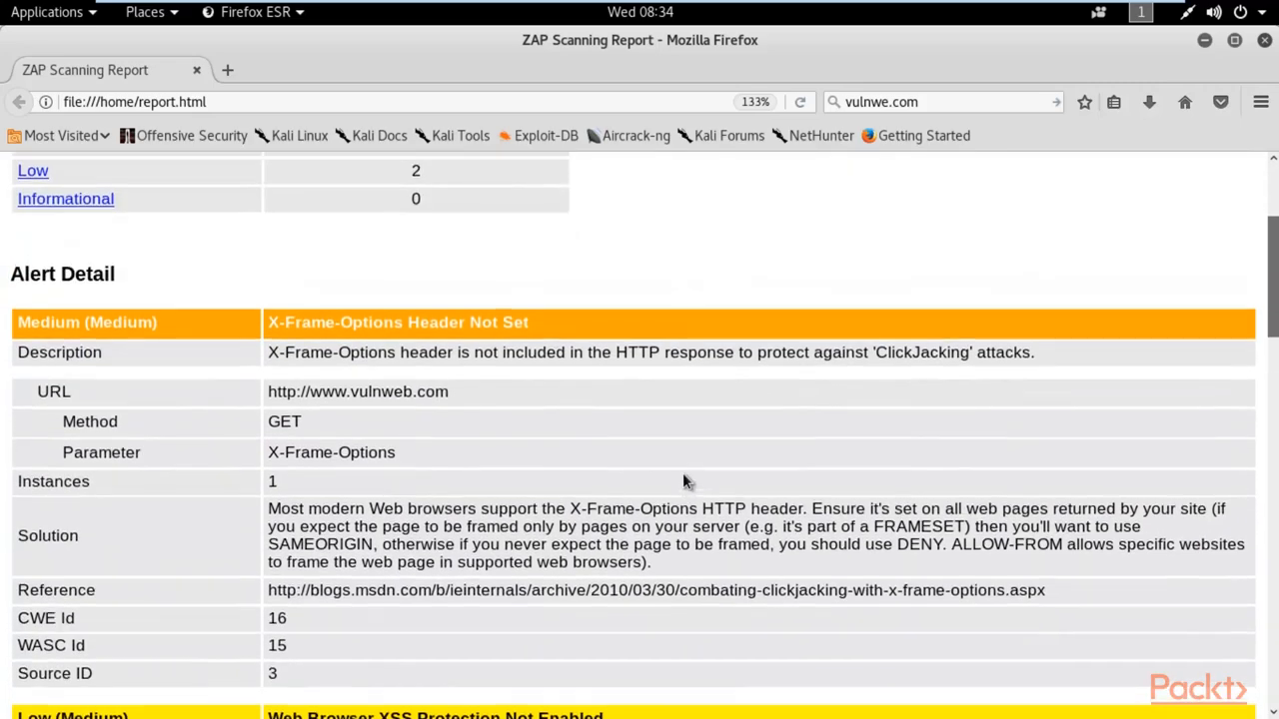
scroll("down", 3)
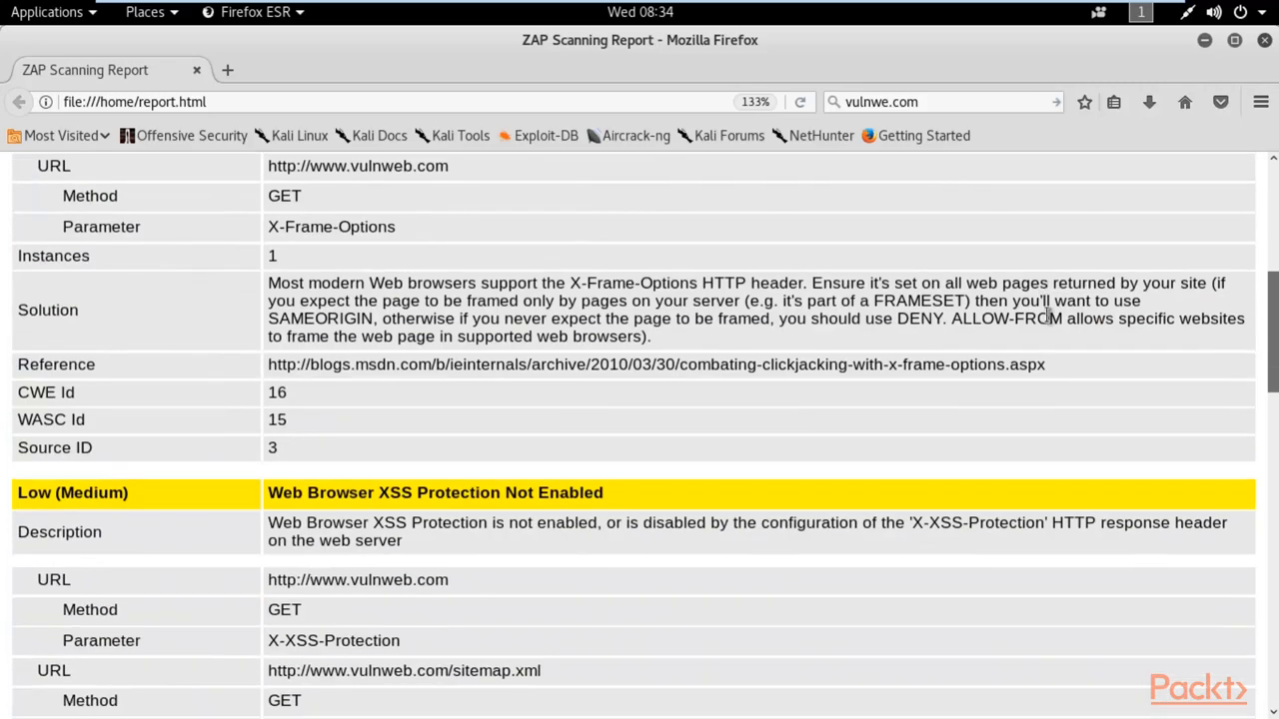
scroll("down", 3)
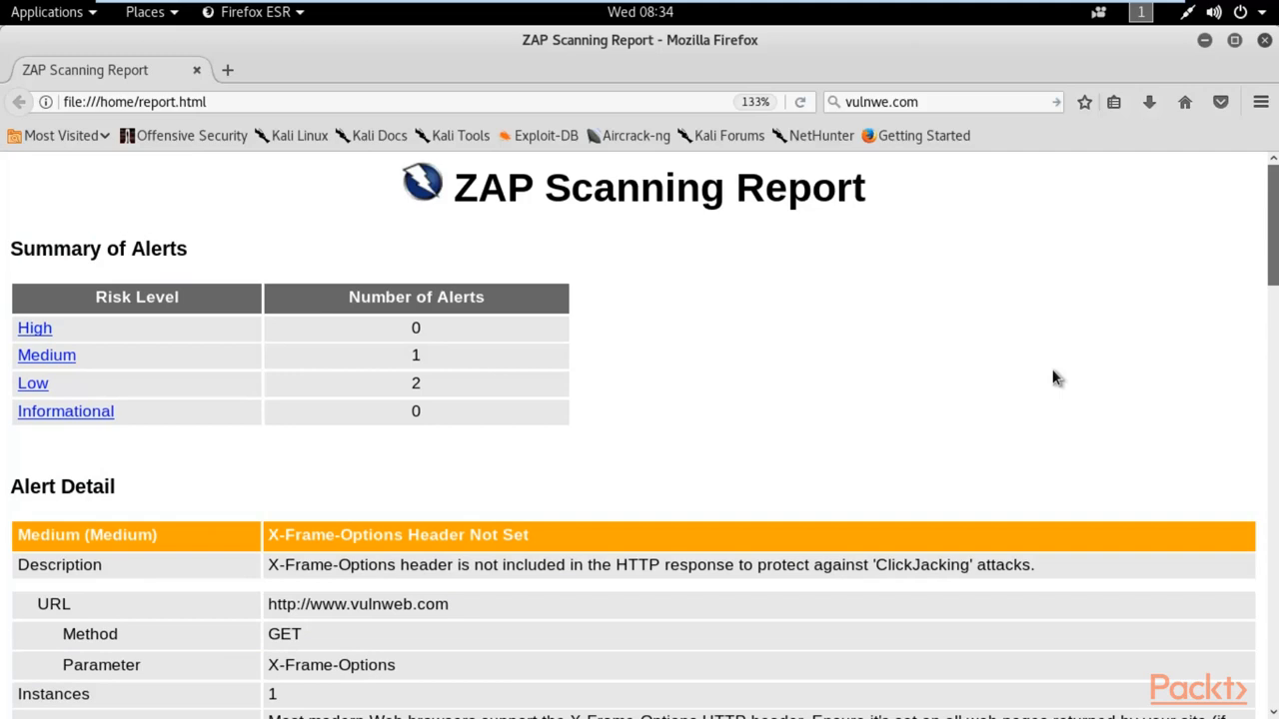
mouse_move(1269, 56)
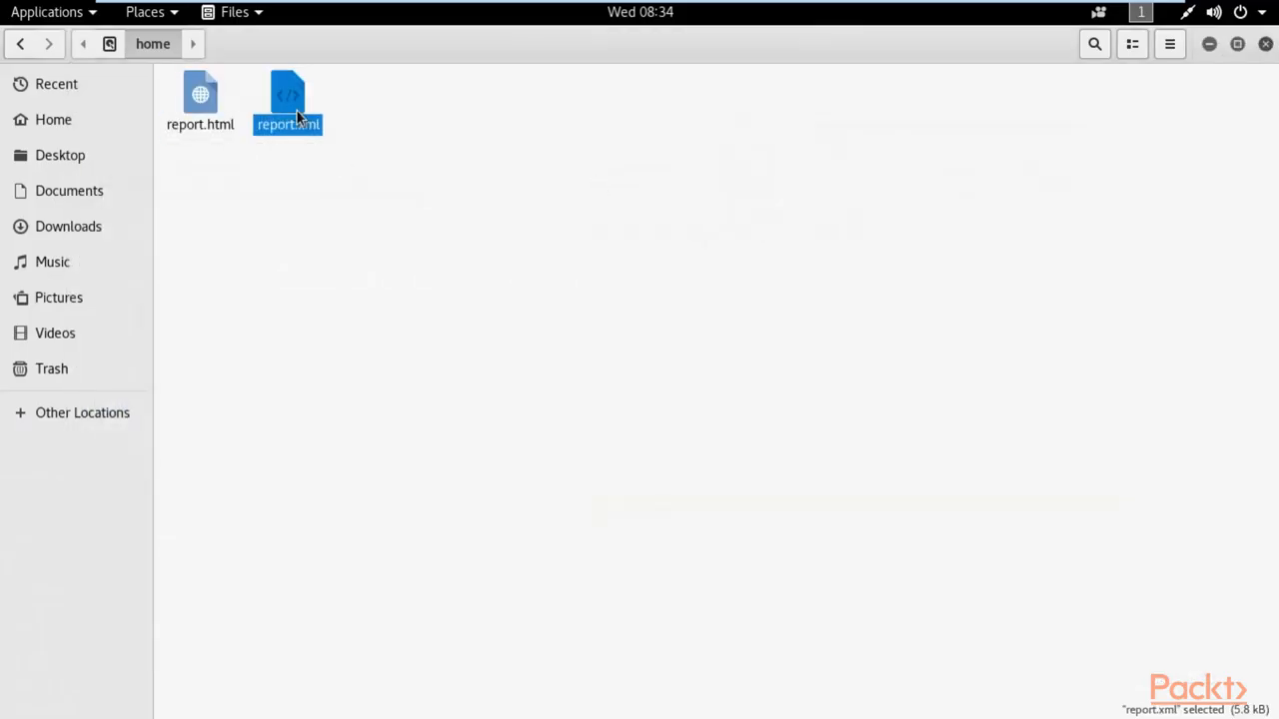
Open report.xml from the home folder in Text Editor to see the raw ZAP alert XML
double_click(288, 96)
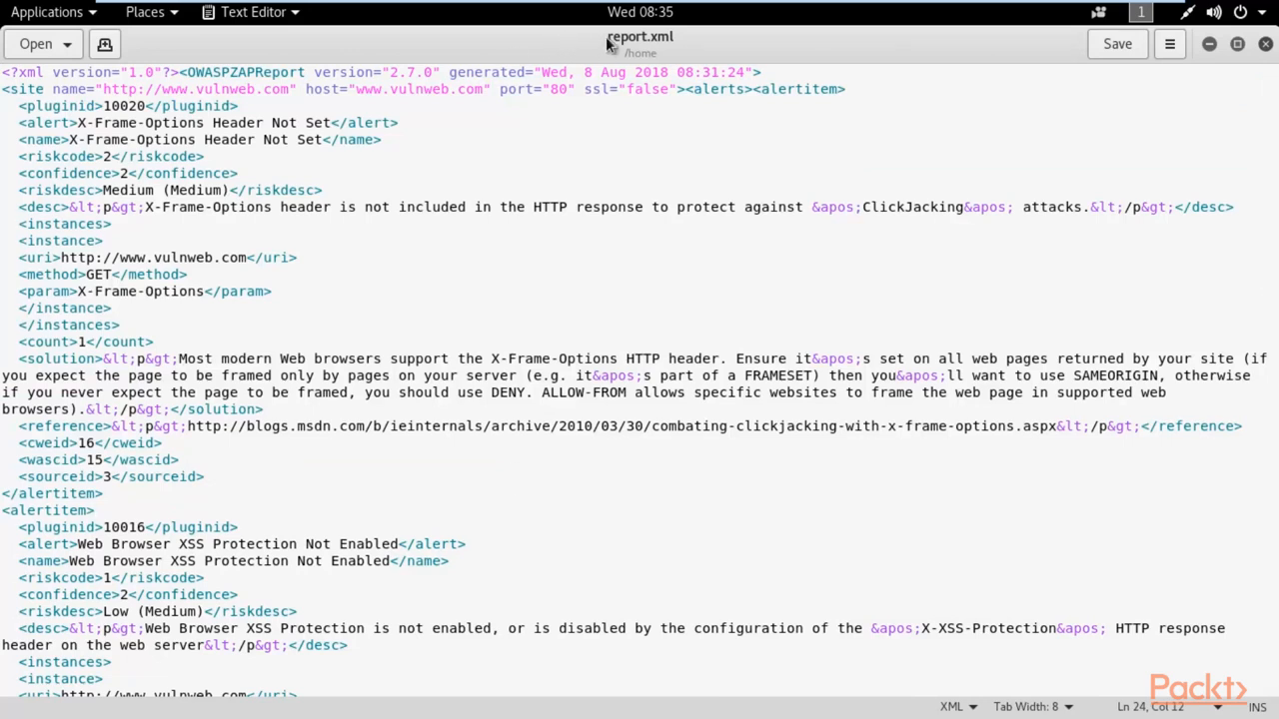
Scroll report.xml down to the X-Content-Type-Options alertitem, then close Text Editor
left_click(94, 510)
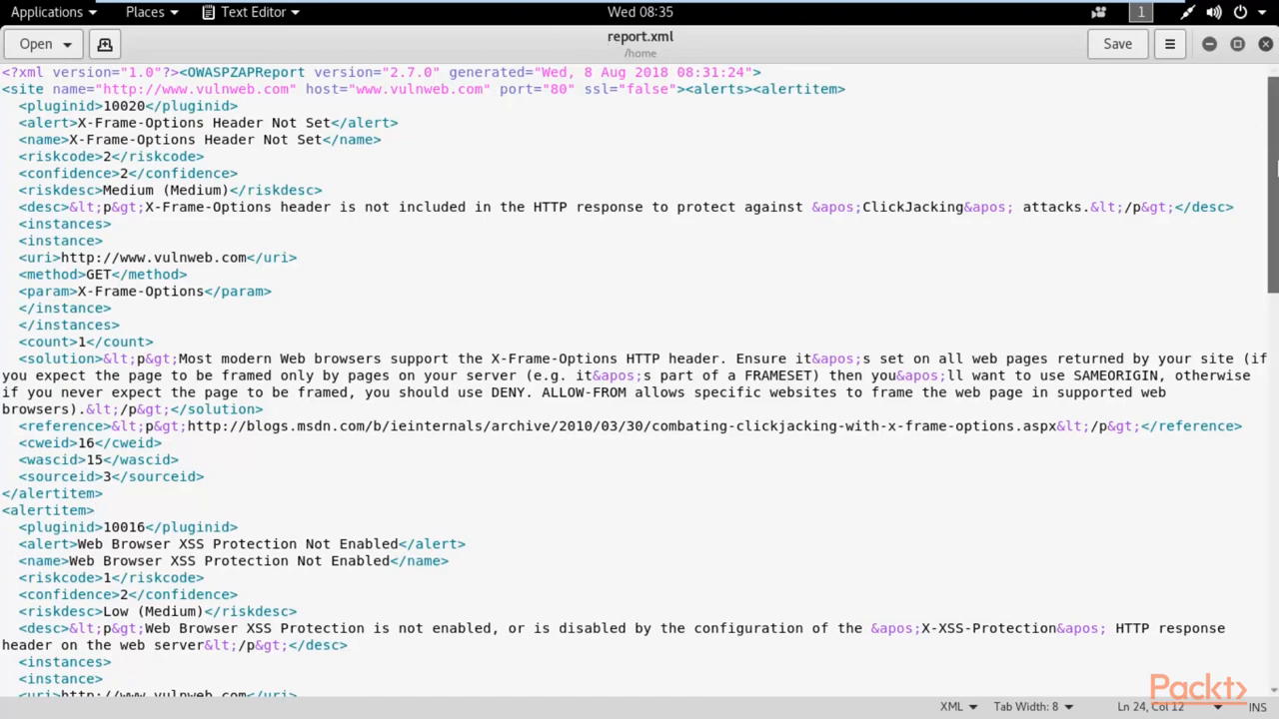
scroll("down", 3)
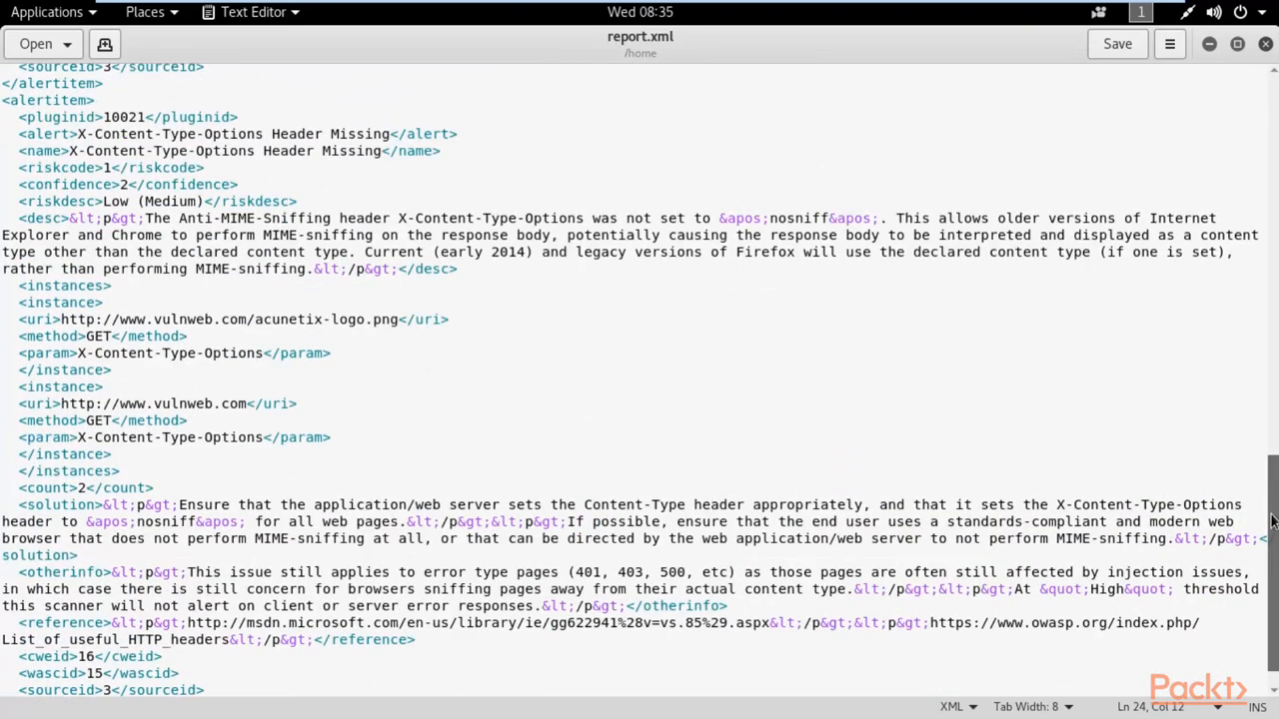
scroll("down", 3)
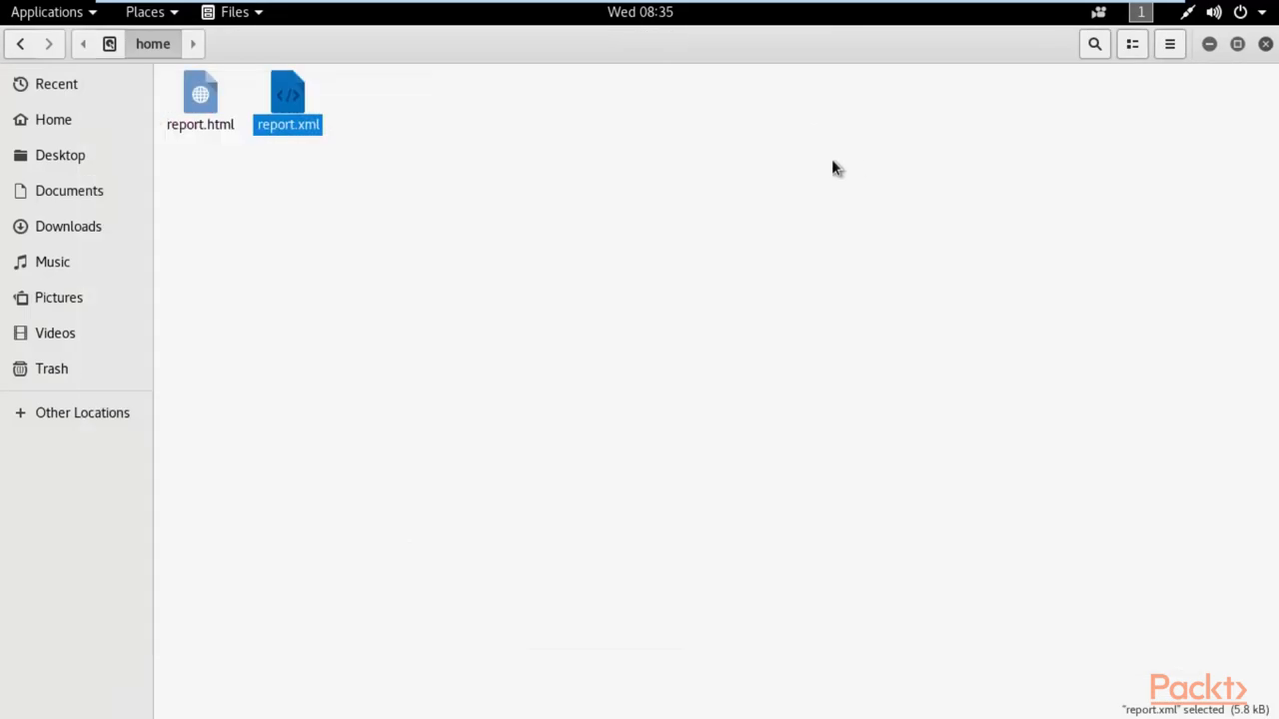
Deselect the file, restore the window size and close Files, revealing the finished ZAP scan
left_click(679, 152)
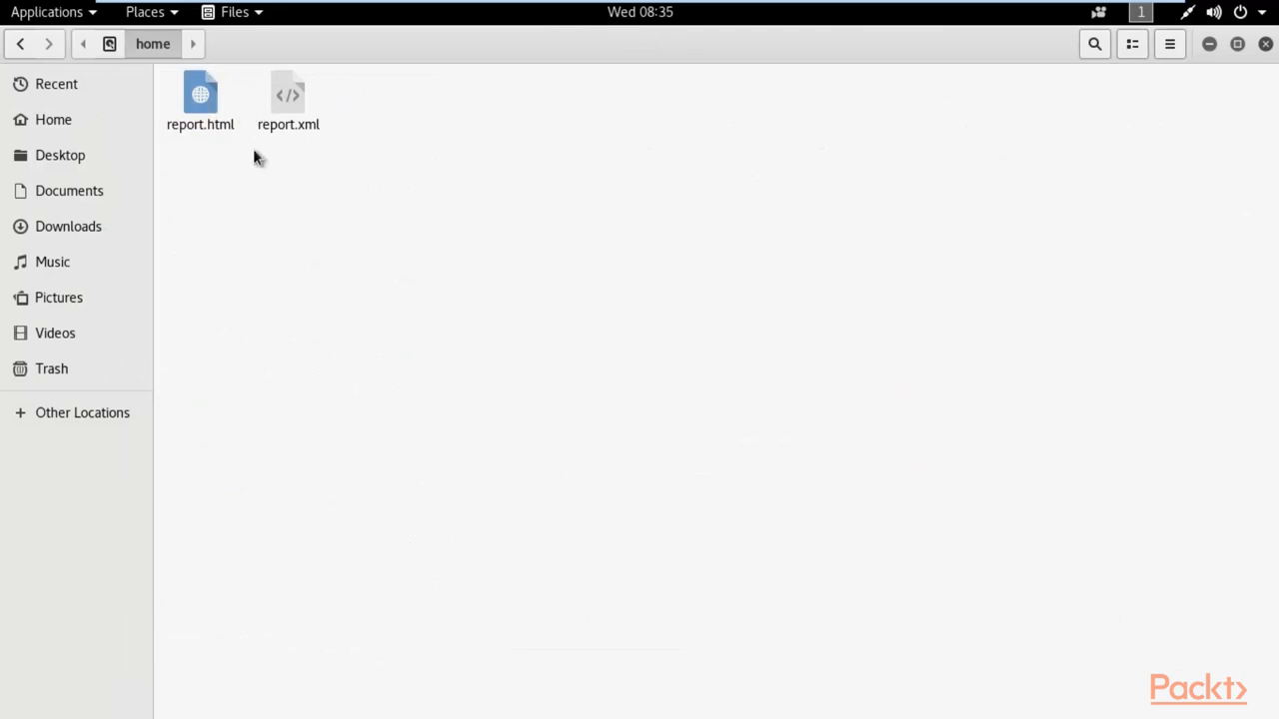
mouse_move(1059, 185)
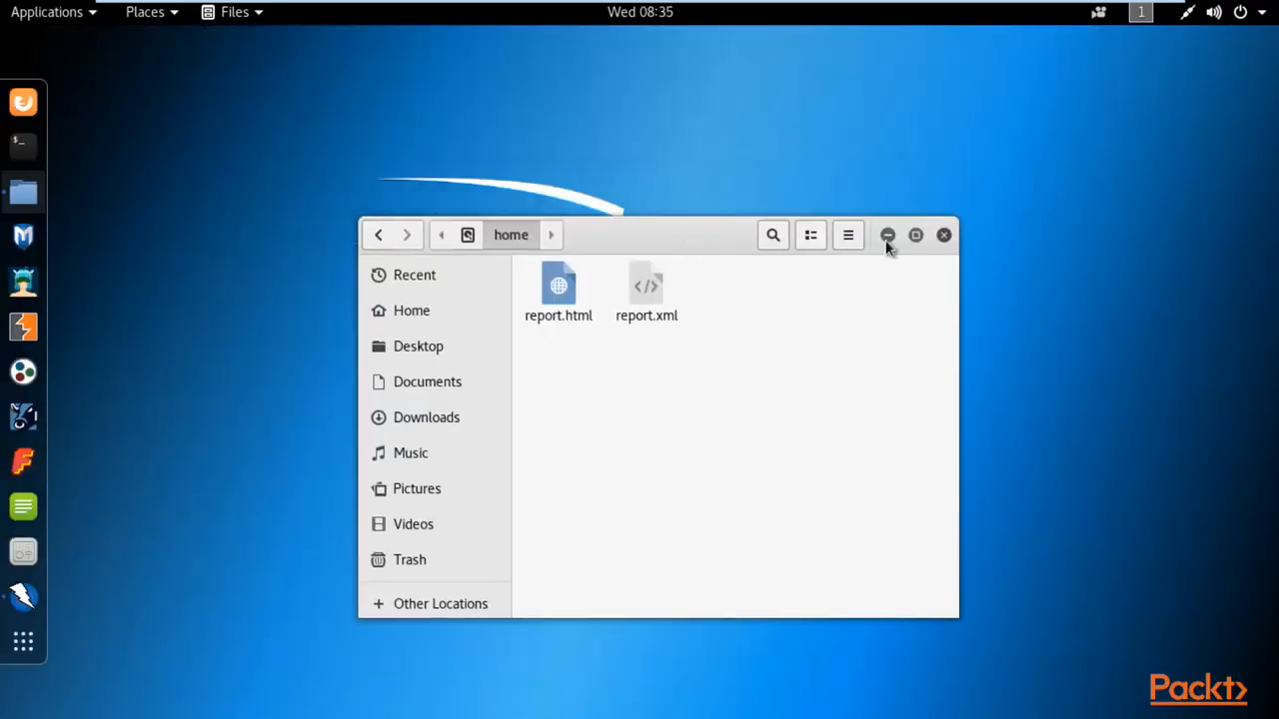
left_click(915, 236)
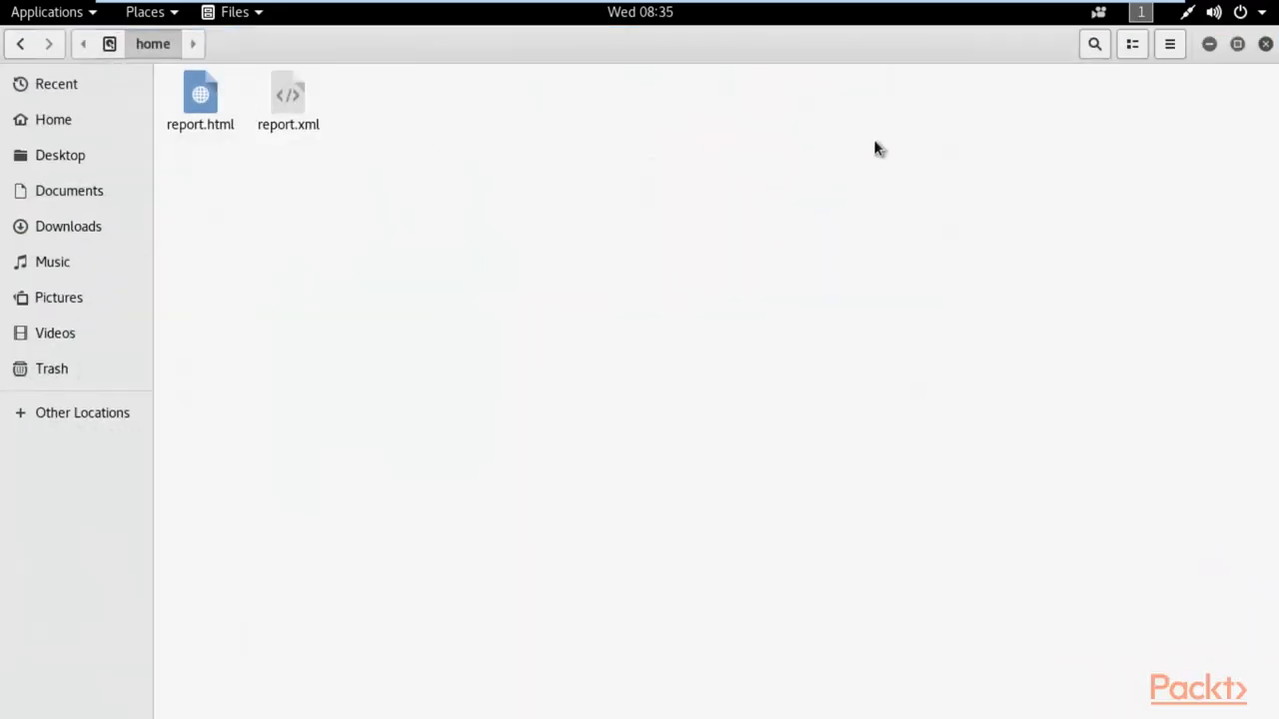
mouse_move(1265, 44)
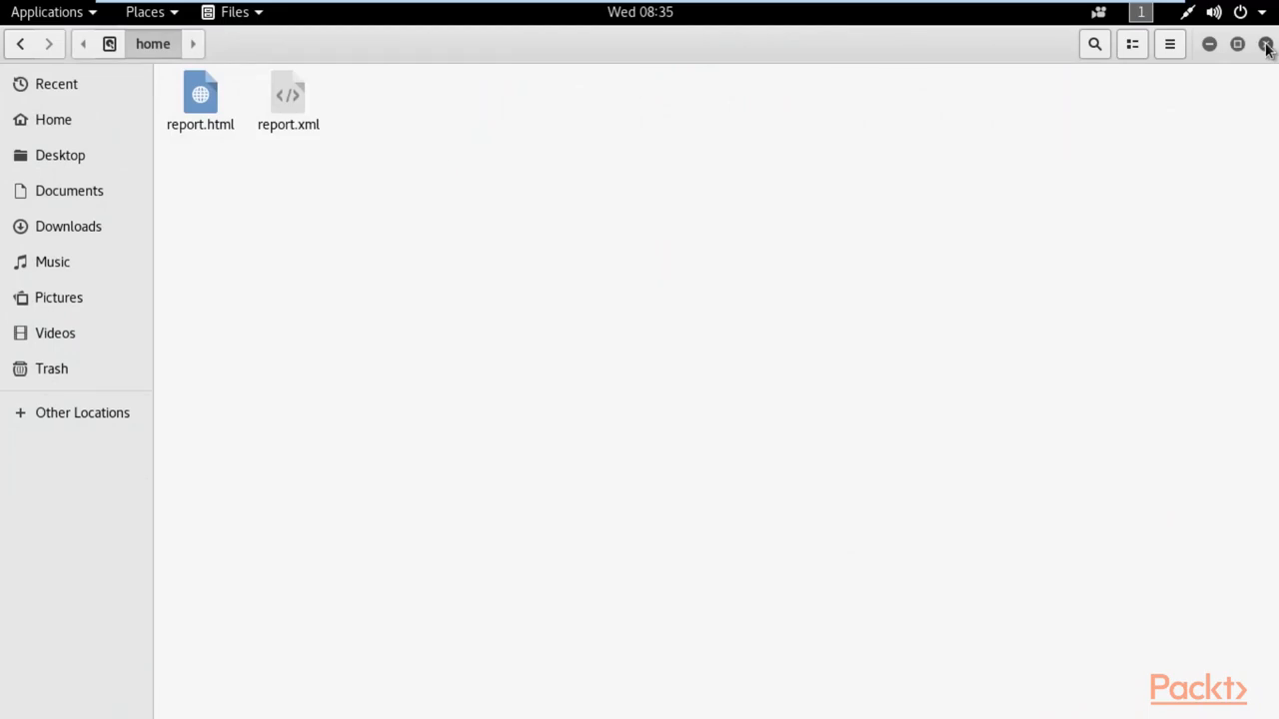
left_click(1267, 44)
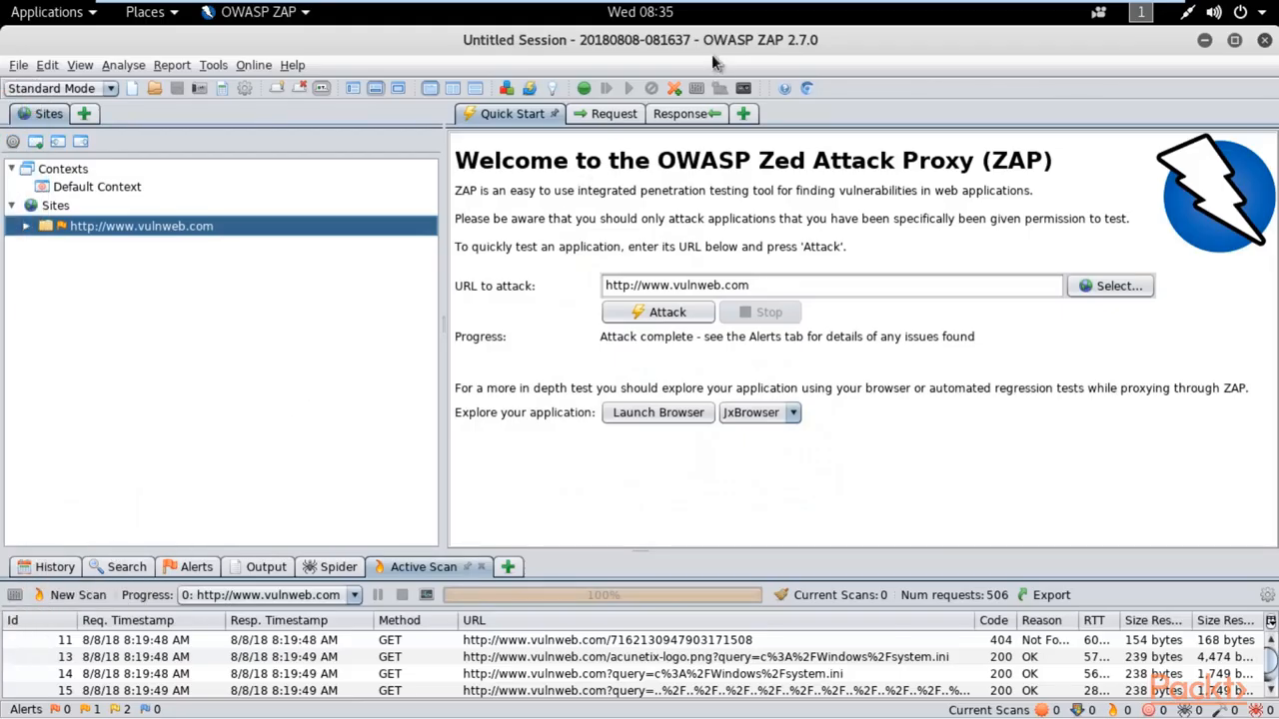
mouse_move(716, 58)
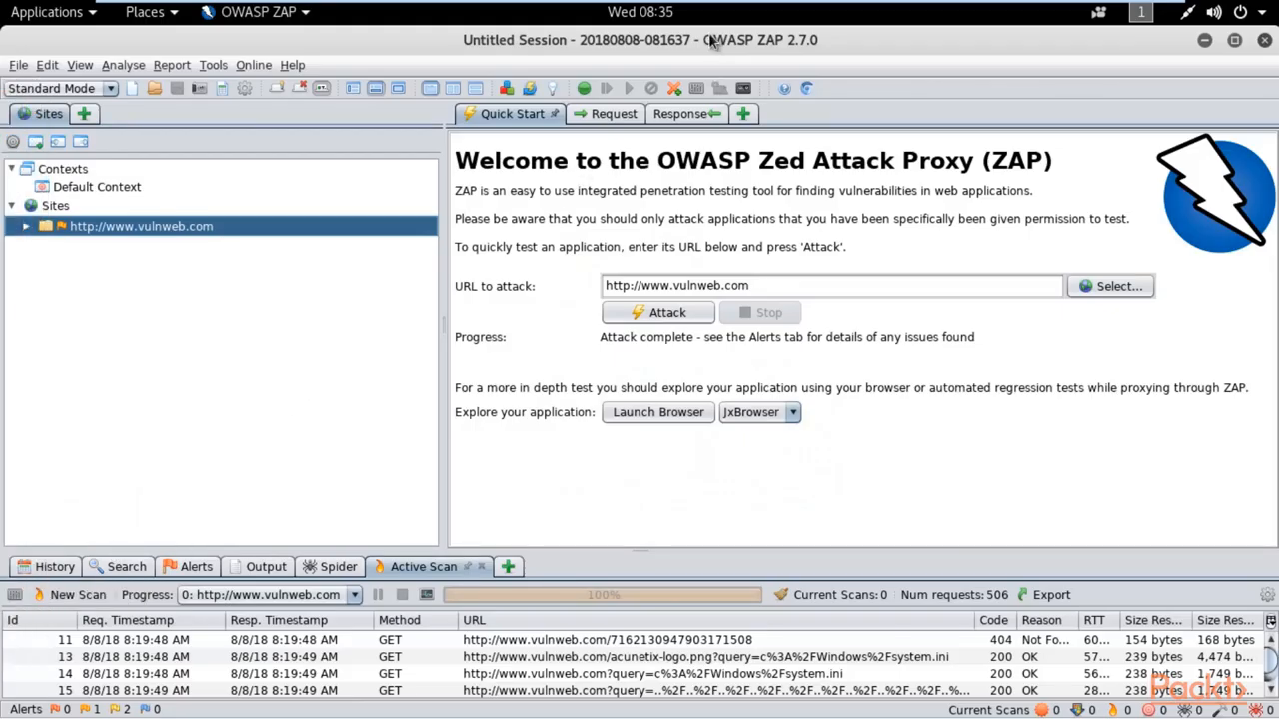